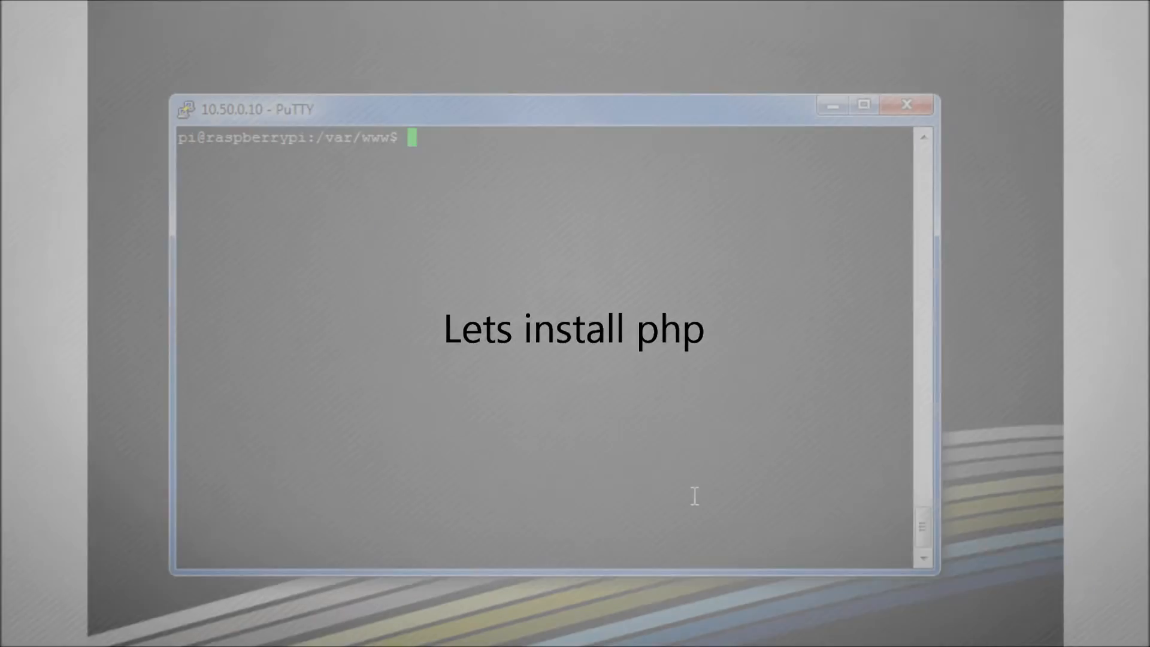
Install php5 with sudo apt-get install and answer y at the continue prompt.
{"action": "type", "text": "su"}
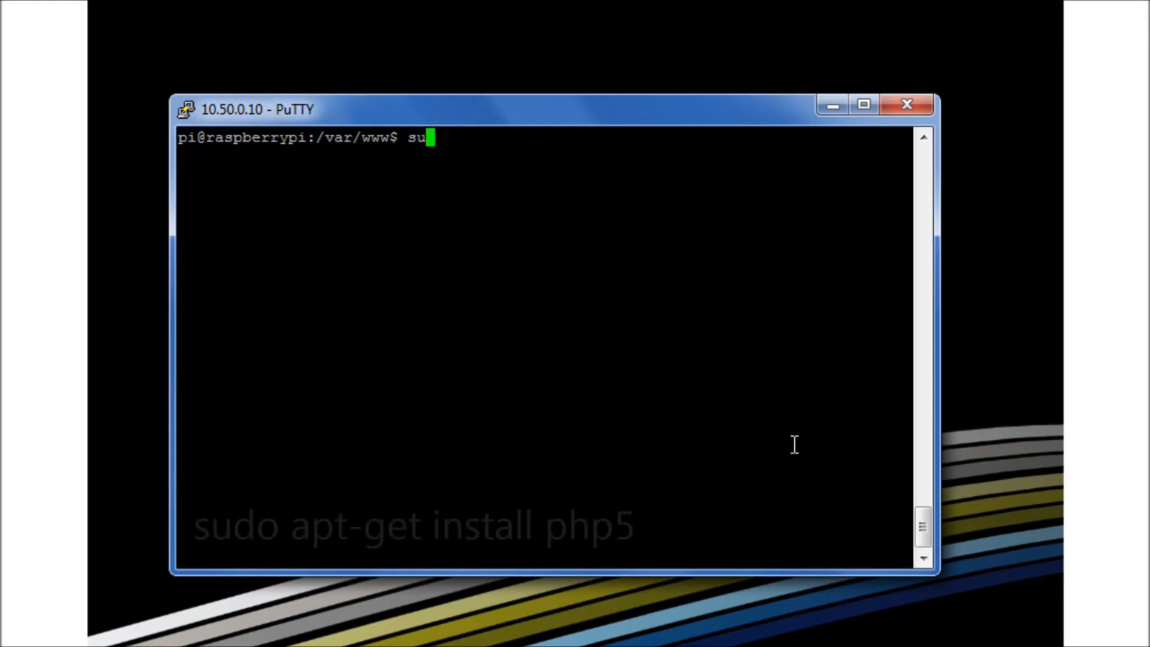
{"action": "type", "text": "do apt-get"}
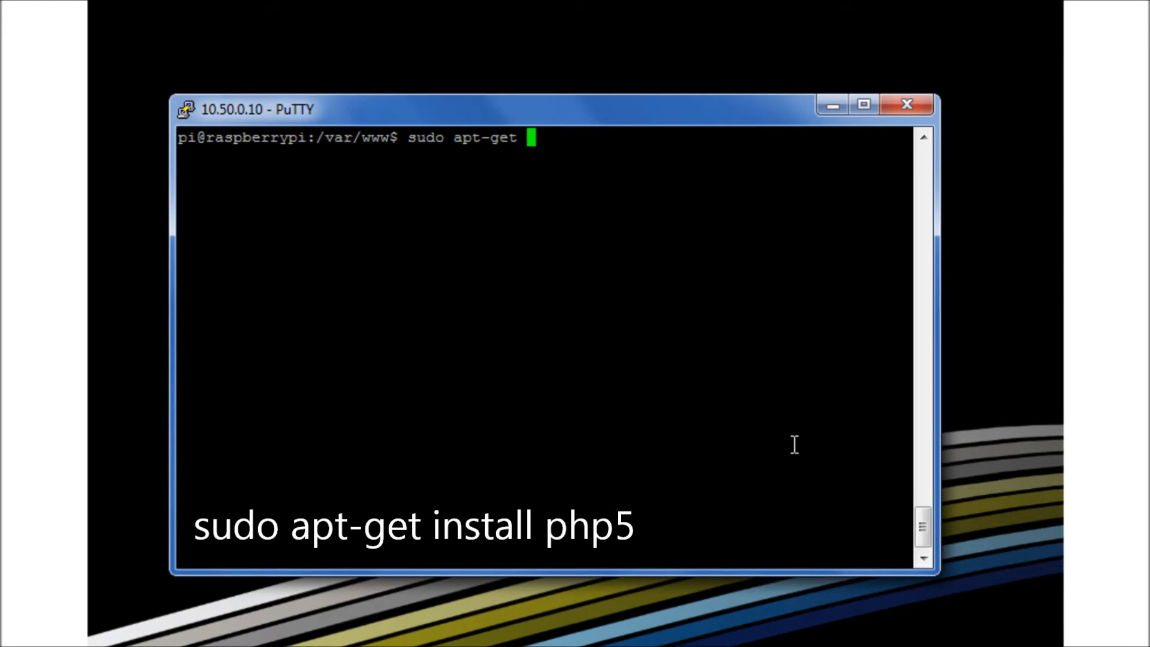
{"action": "type", "text": "install php5"}
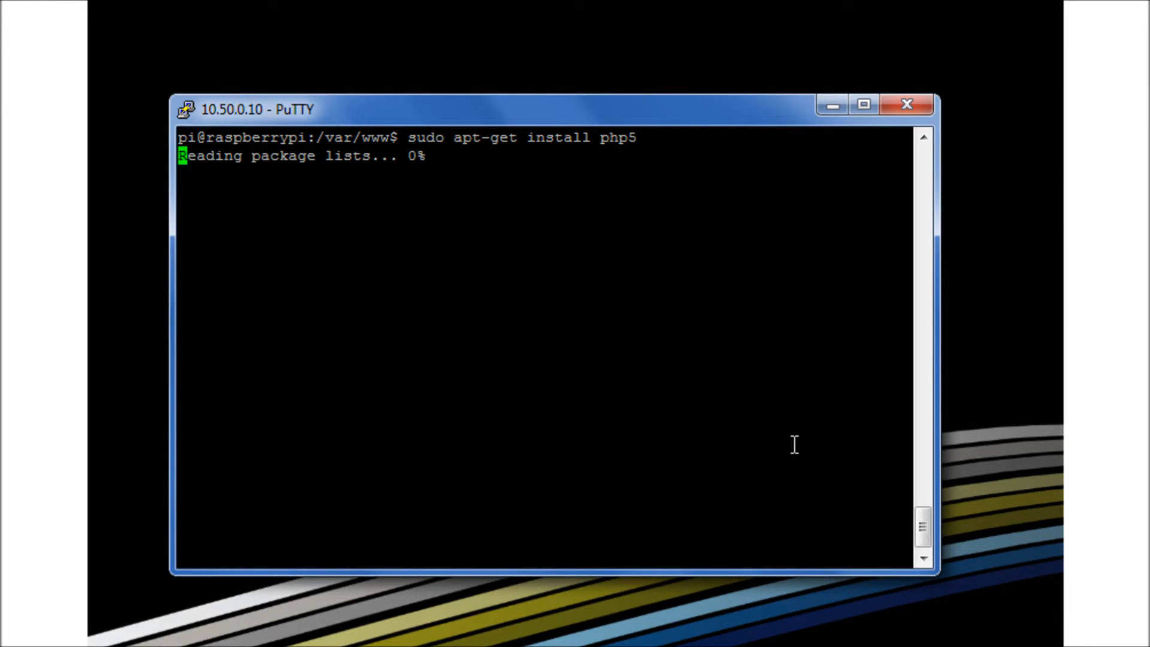
{"action": "mouse_move", "coordinate": [904, 624]}
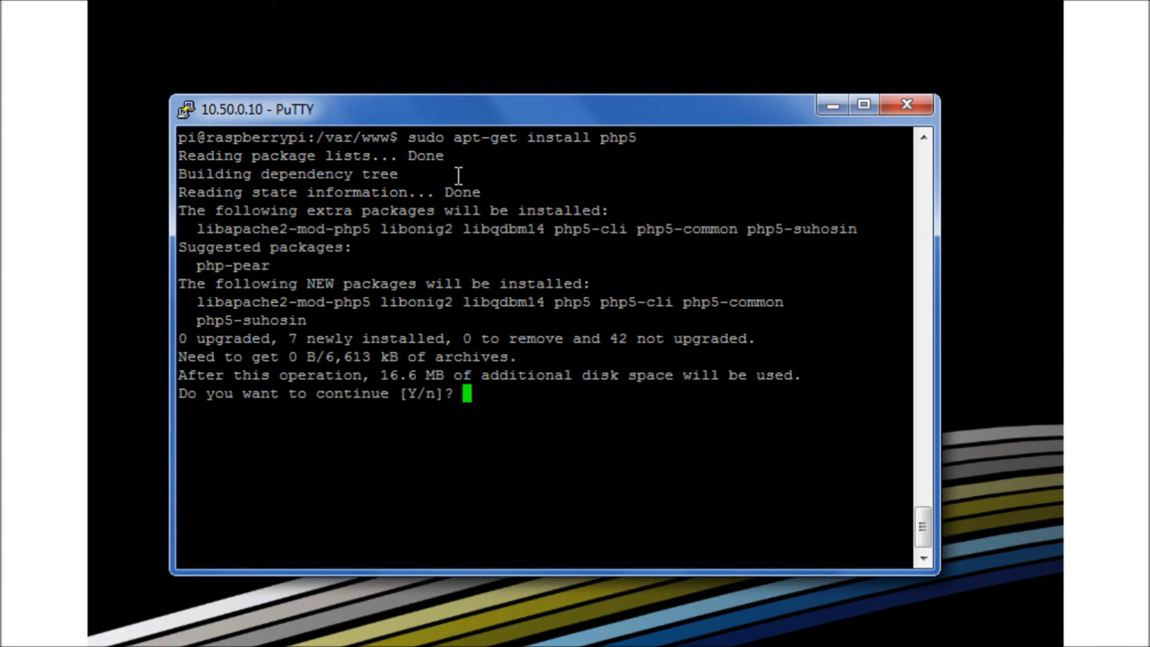
{"action": "mouse_move", "coordinate": [566, 469]}
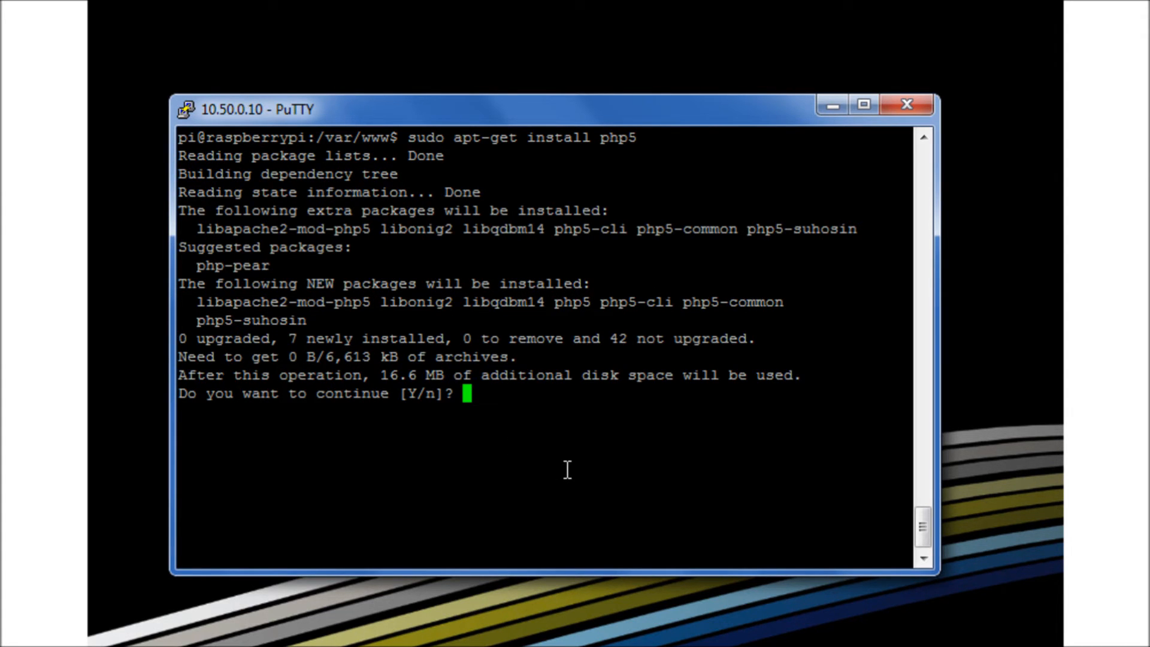
{"action": "type", "text": "y"}
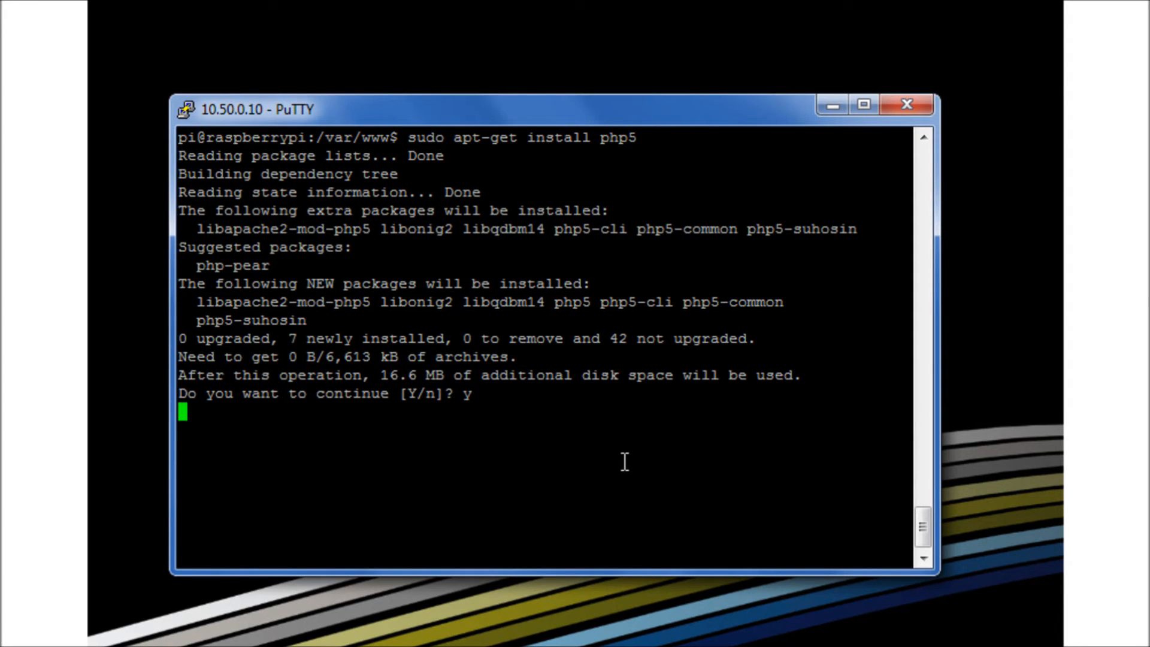
{"action": "mouse_move", "coordinate": [331, 290]}
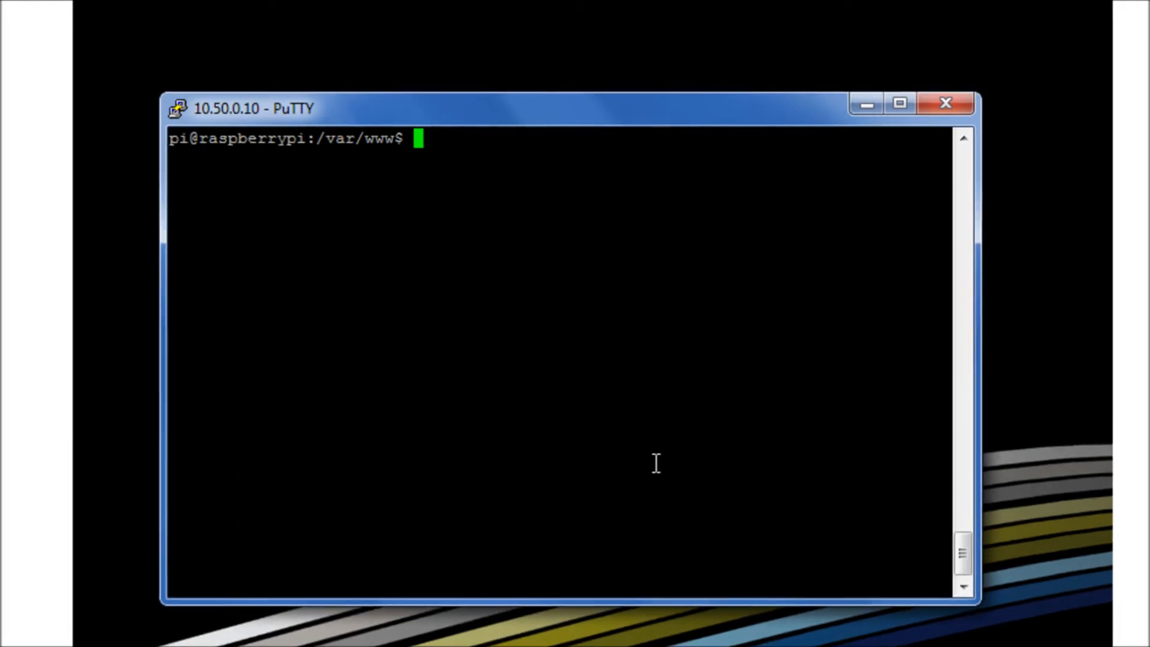
Run php -v to show the installed PHP 5.3.3 version.
{"action": "type", "text": "php"}
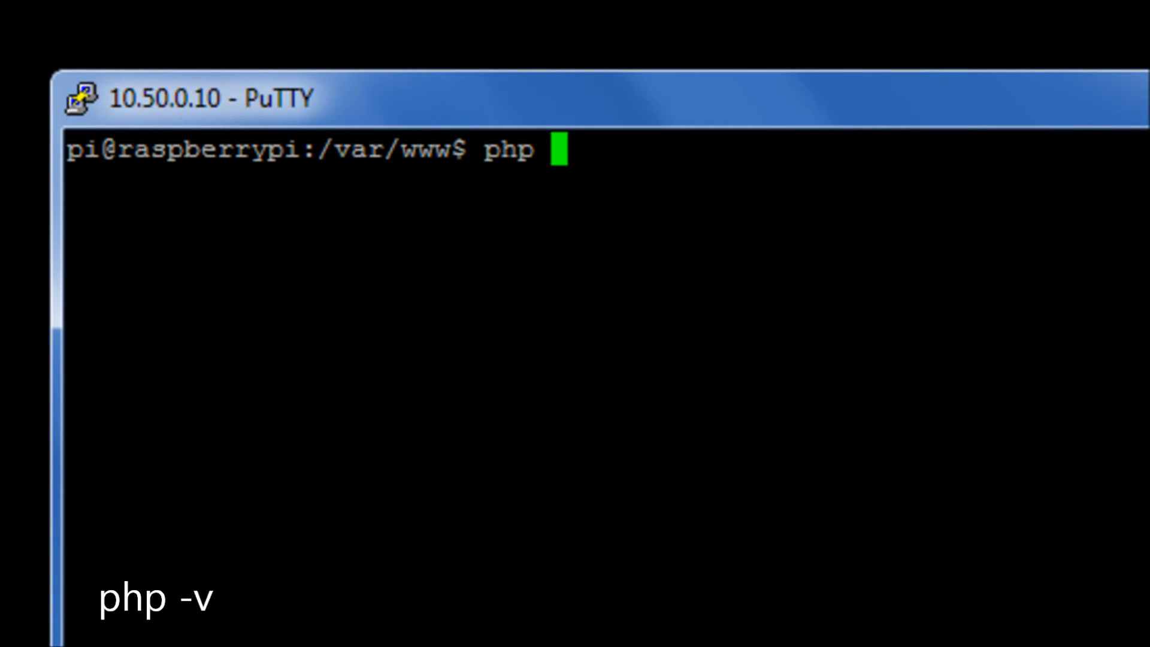
{"action": "type", "text": "-v"}
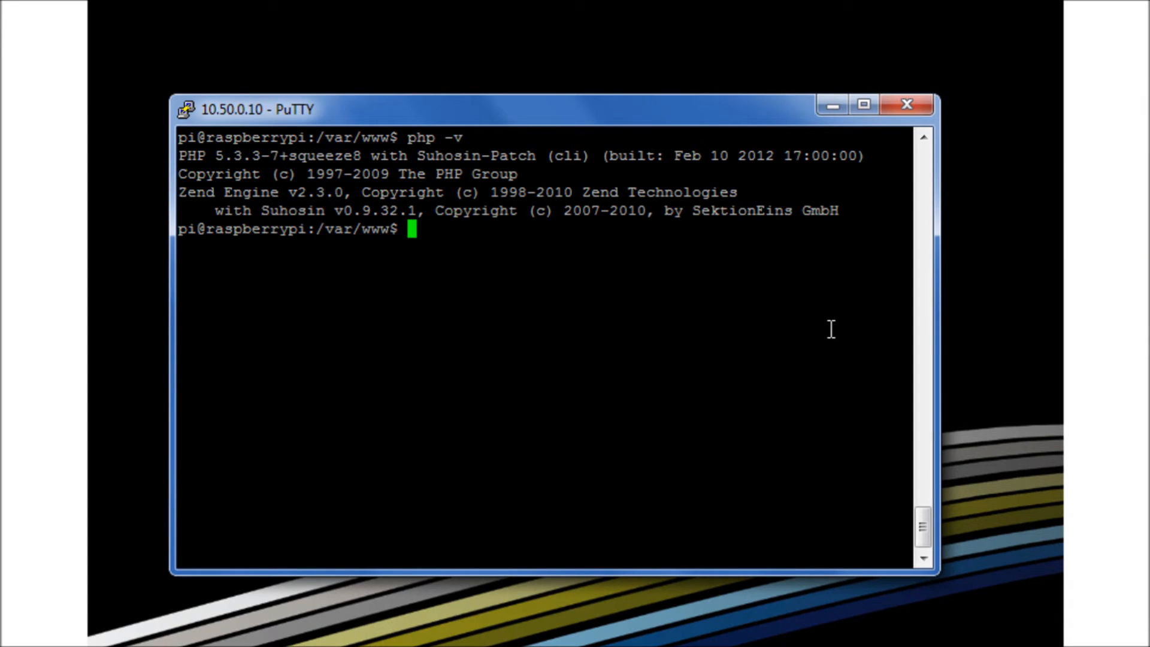
Move to /var/www and list its files with ls -l.
{"action": "type", "text": "cd"}
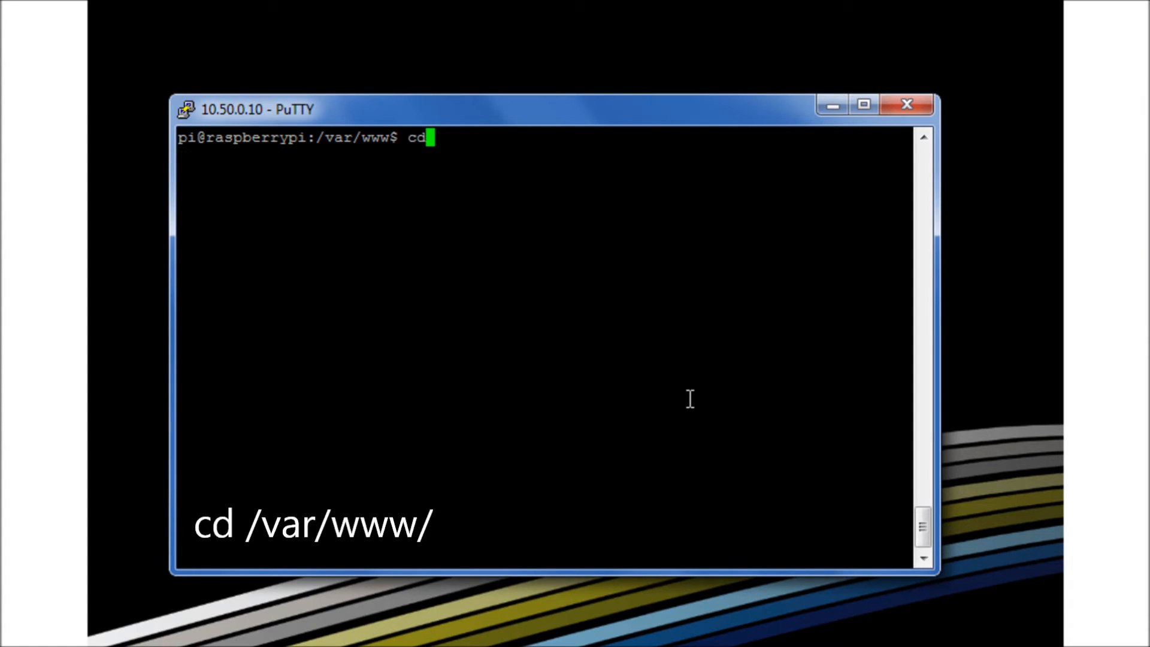
{"action": "type", "text": "/var/"}
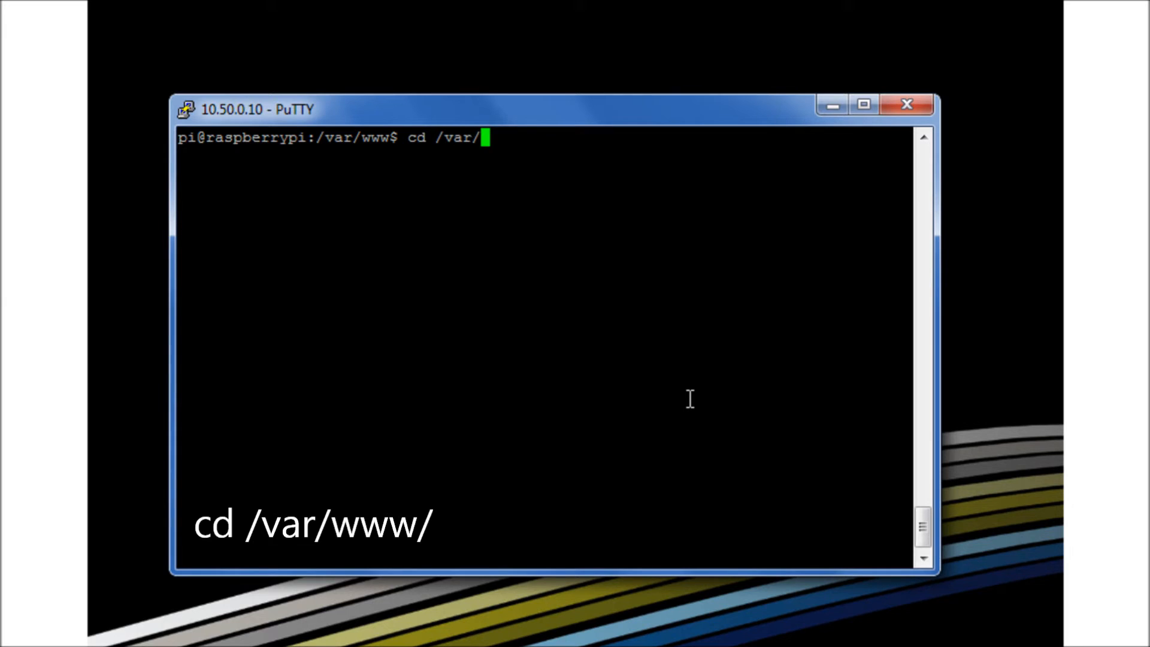
{"action": "type", "text": "www/"}
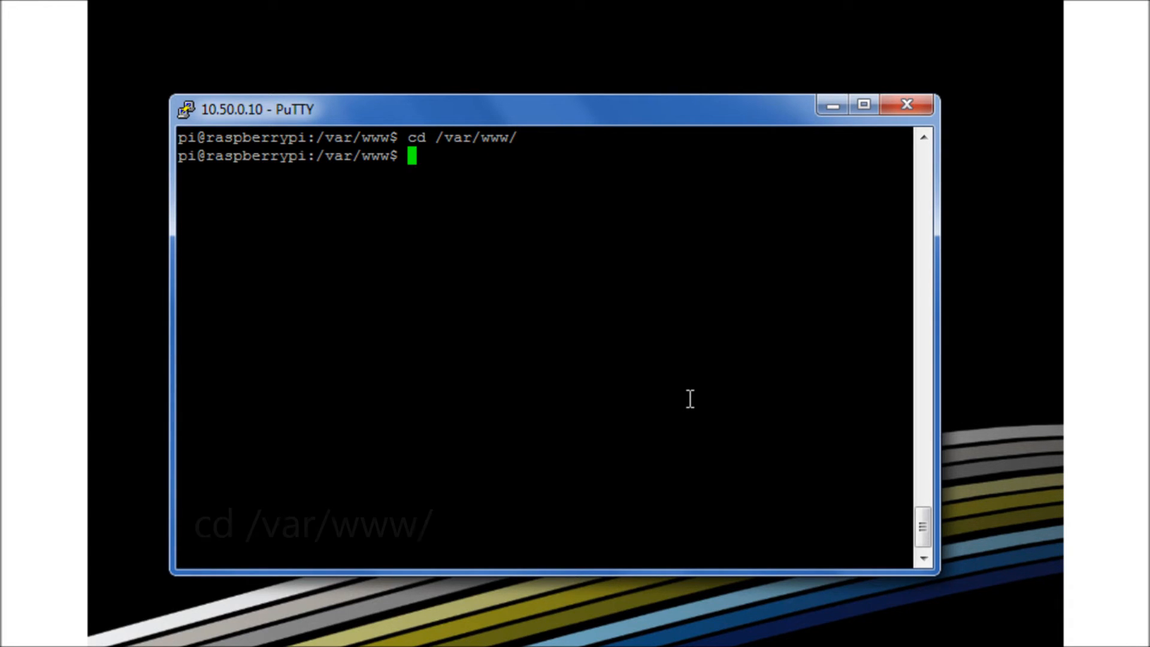
{"action": "type", "text": "ls -l"}
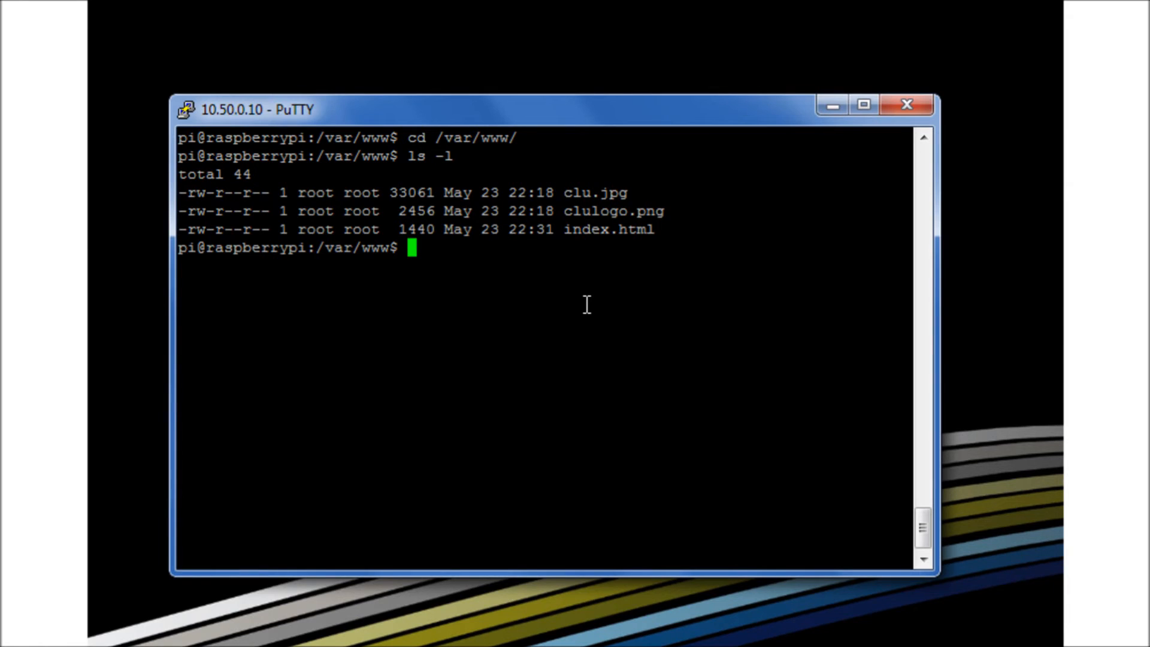
Create an empty phptest.php in /var/www using sudo touch.
{"action": "type", "text": "sudo"}
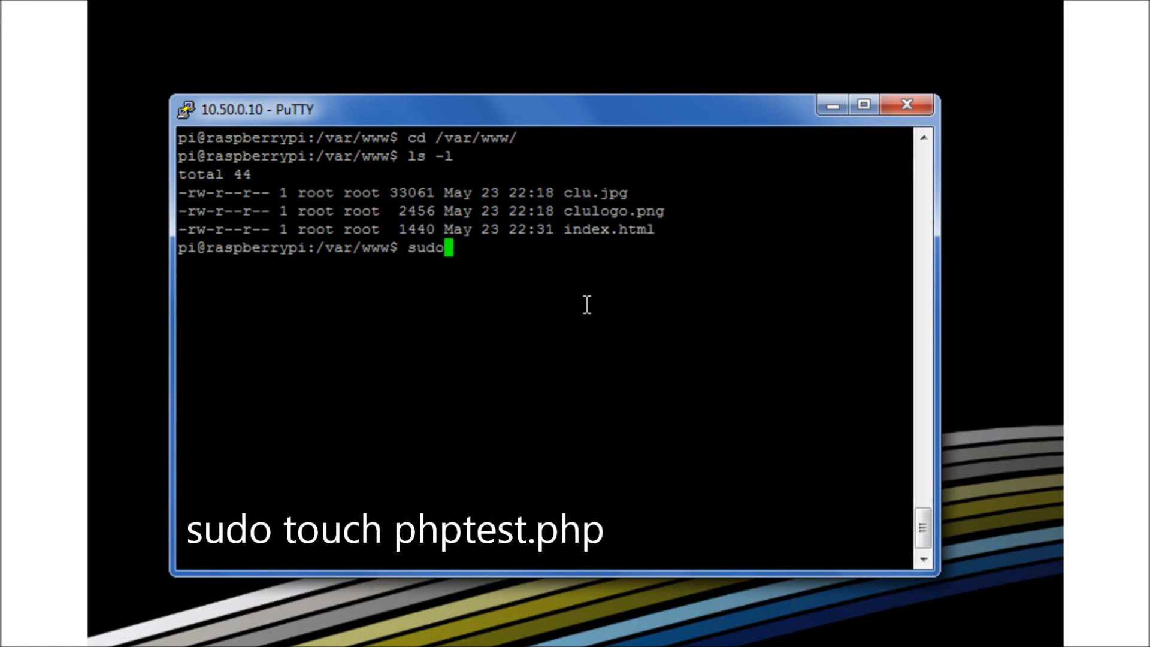
{"action": "type", "text": "touch"}
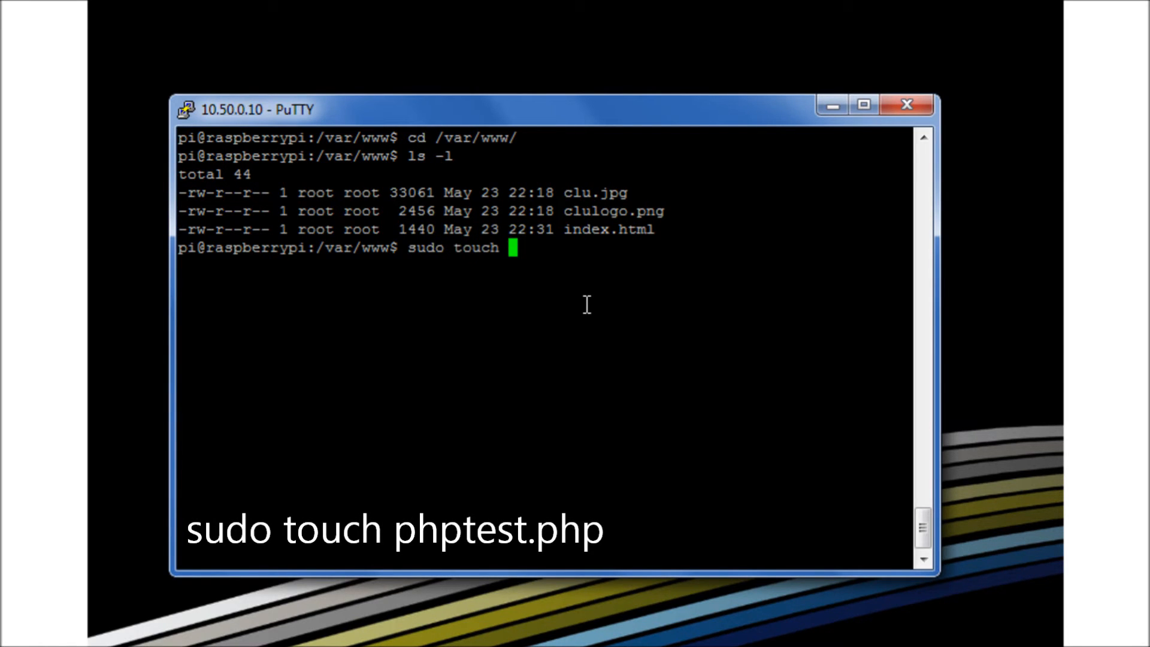
{"action": "type", "text": "phpte"}
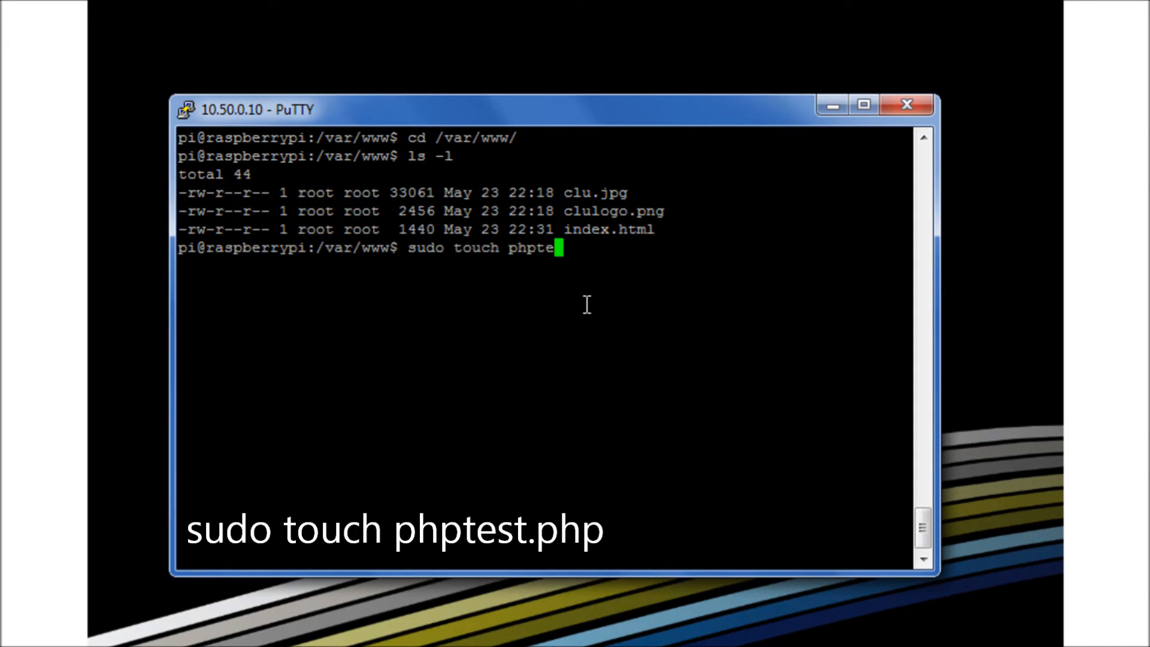
{"action": "type", "text": "st.php"}
{"action": "type", "text": "ls -l"}
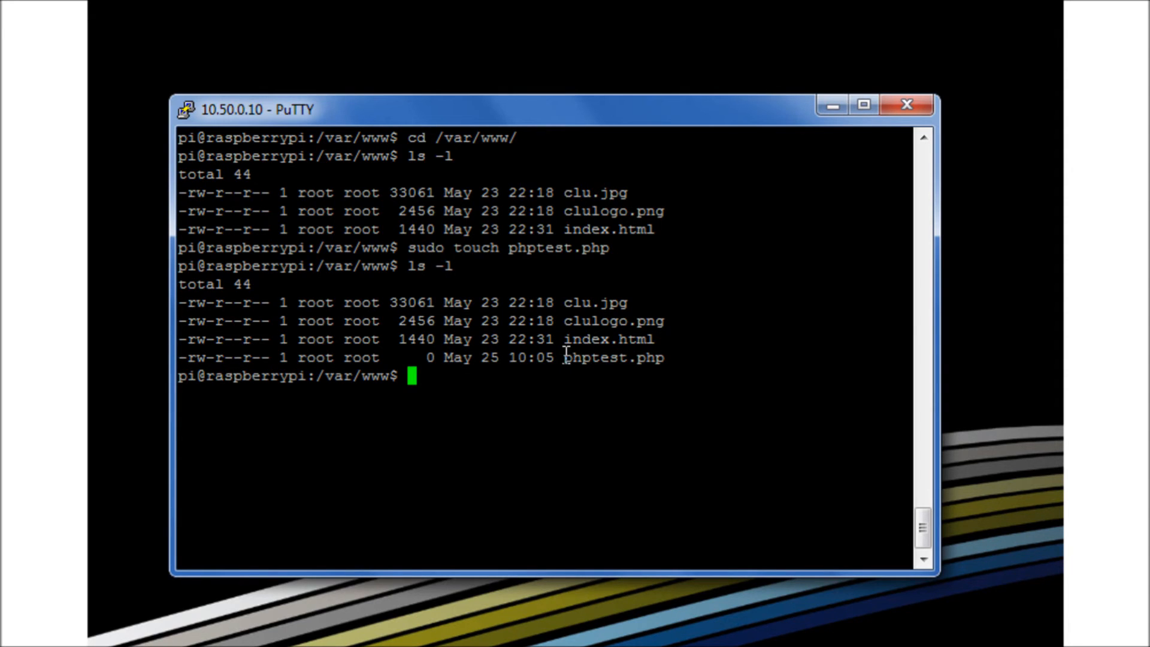
{"action": "mouse_move", "coordinate": [664, 408]}
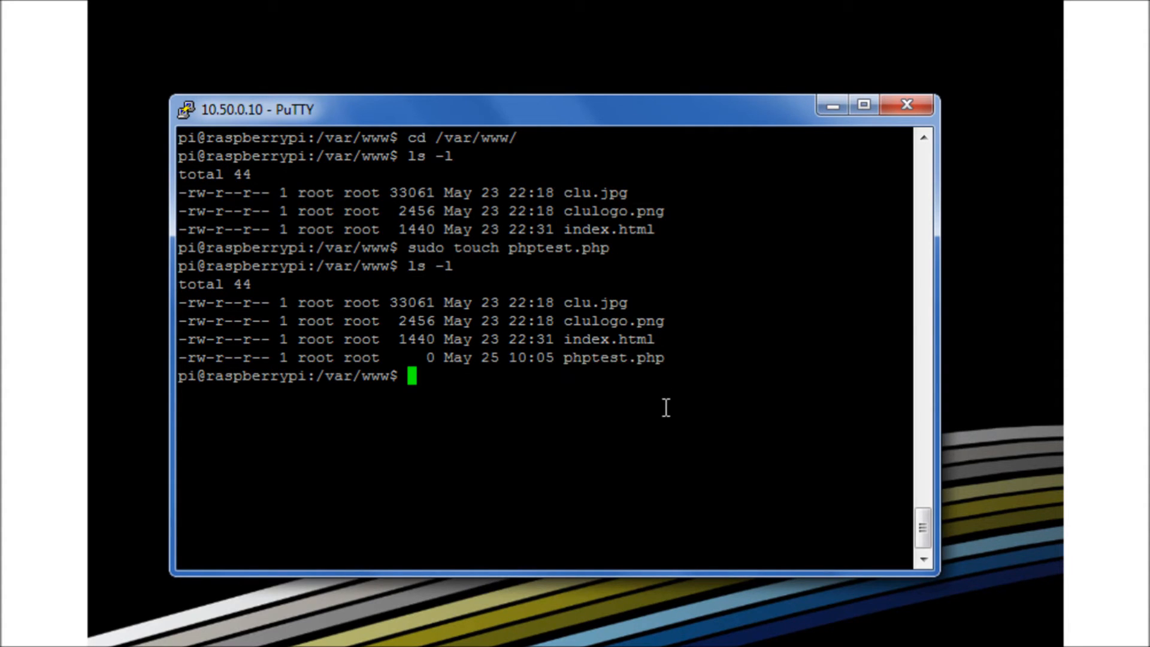
Start editing phptest.php in nano with sudo.
{"action": "type", "text": "sudo"}
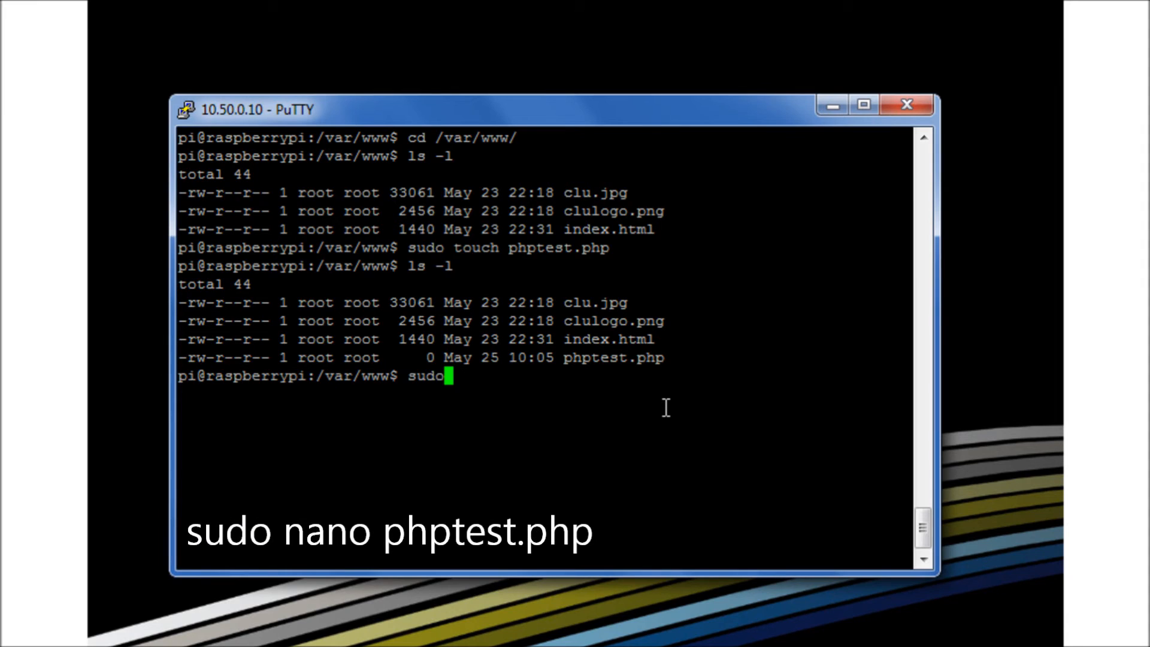
{"action": "type", "text": "nano ph"}
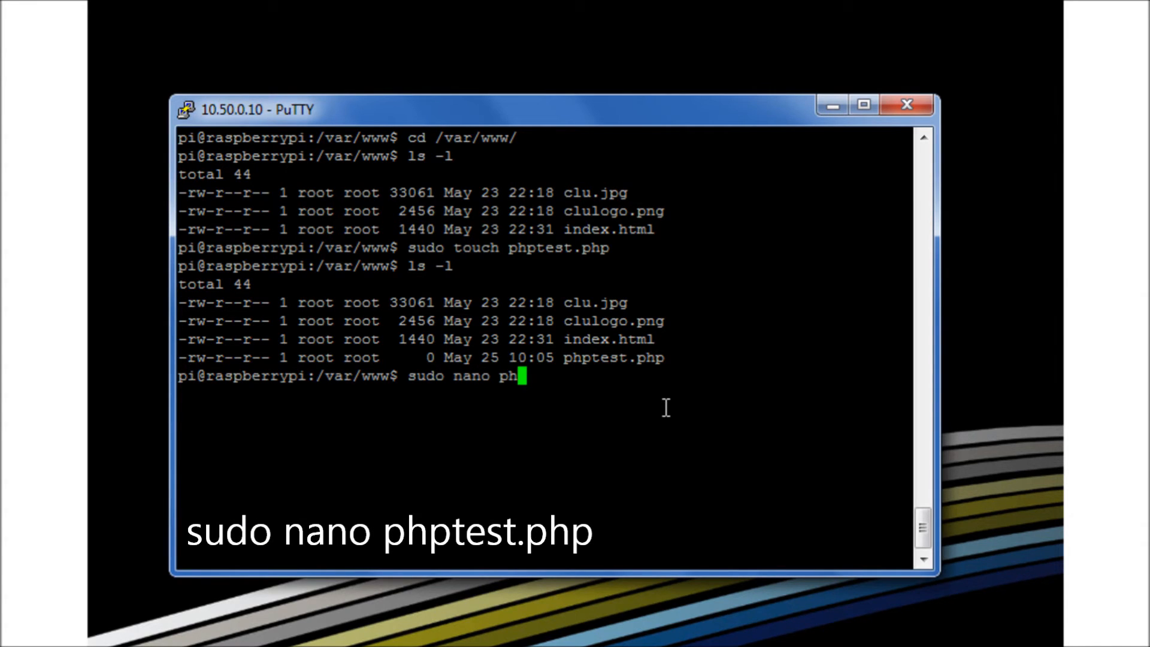
{"action": "type", "text": "ptest.php"}
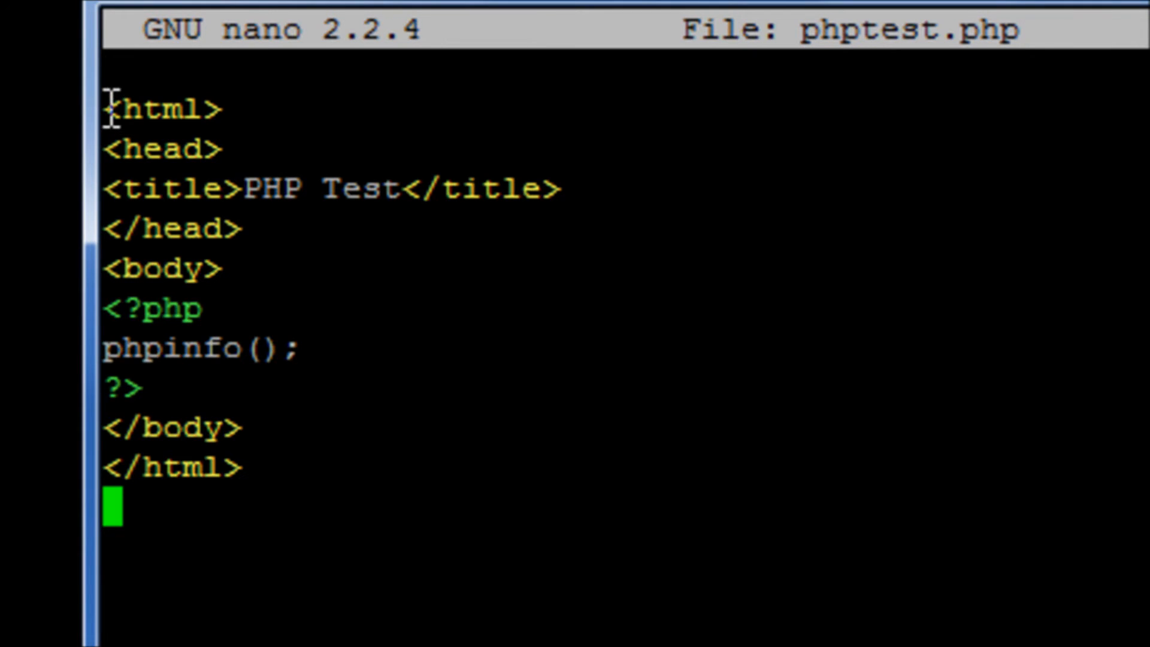
{"action": "mouse_move", "coordinate": [228, 139]}
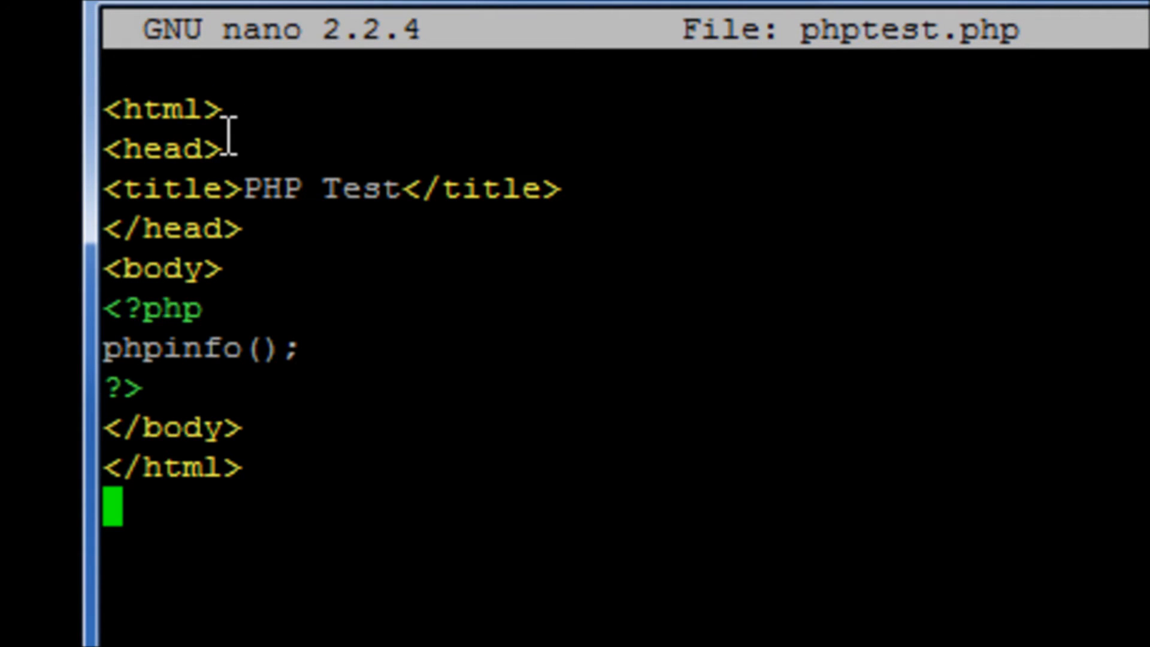
{"action": "mouse_move", "coordinate": [231, 334]}
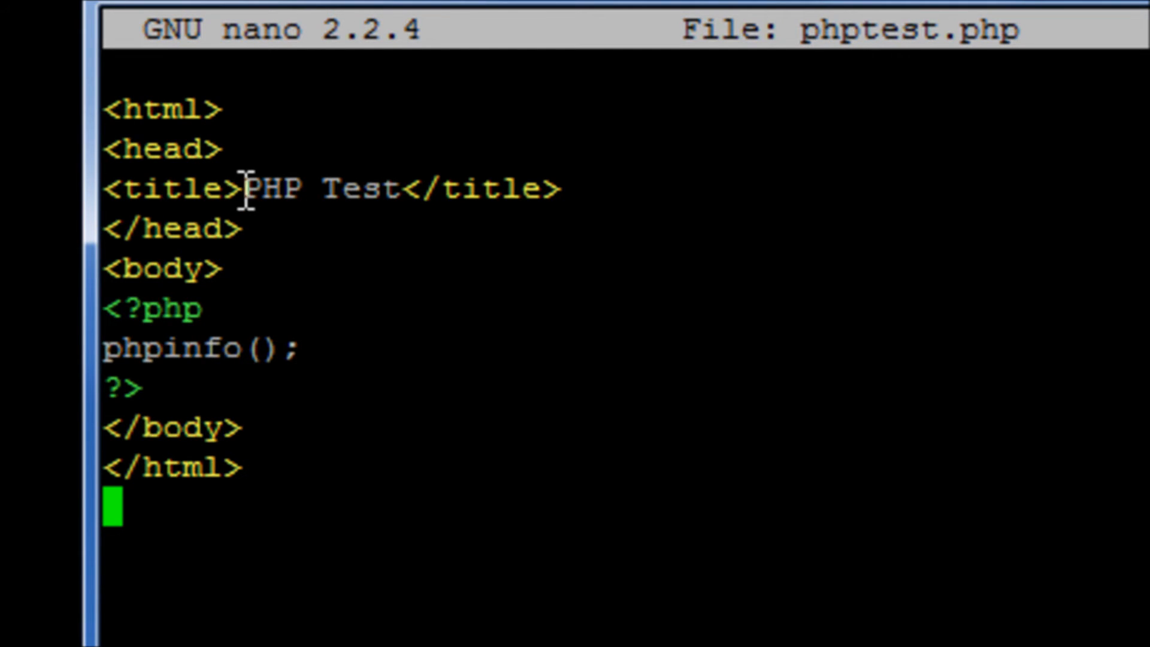
{"action": "mouse_move", "coordinate": [216, 294]}
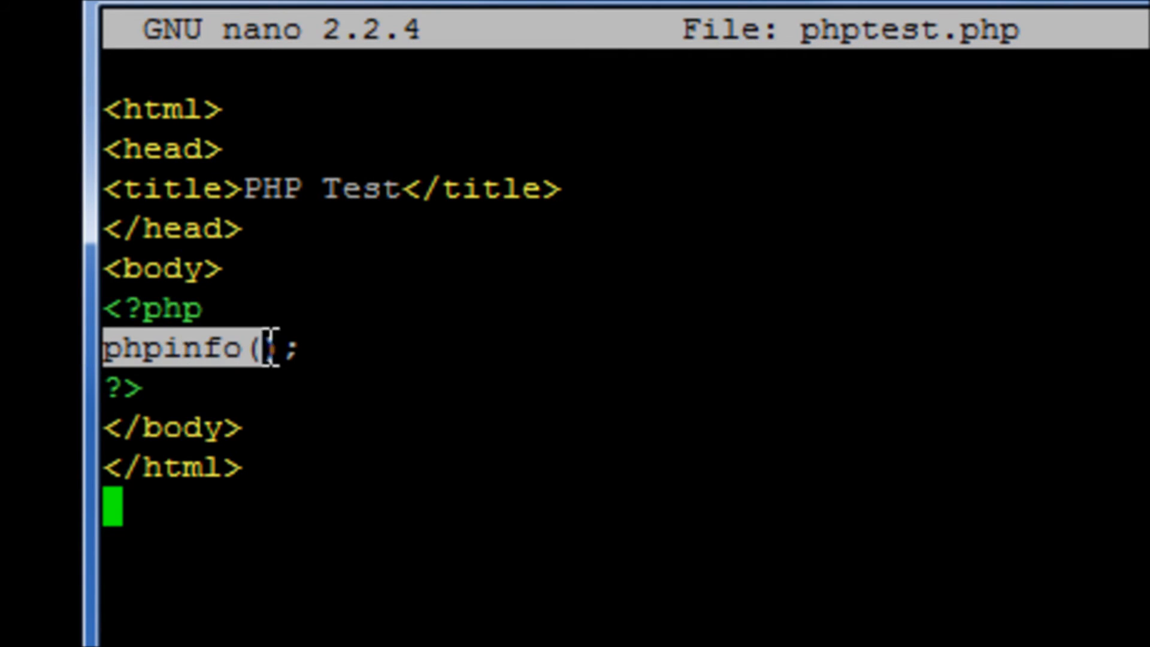
Finish the phpinfo() block, save and exit nano, then begin an ls -l listing.
{"action": "type", "text": ")"}
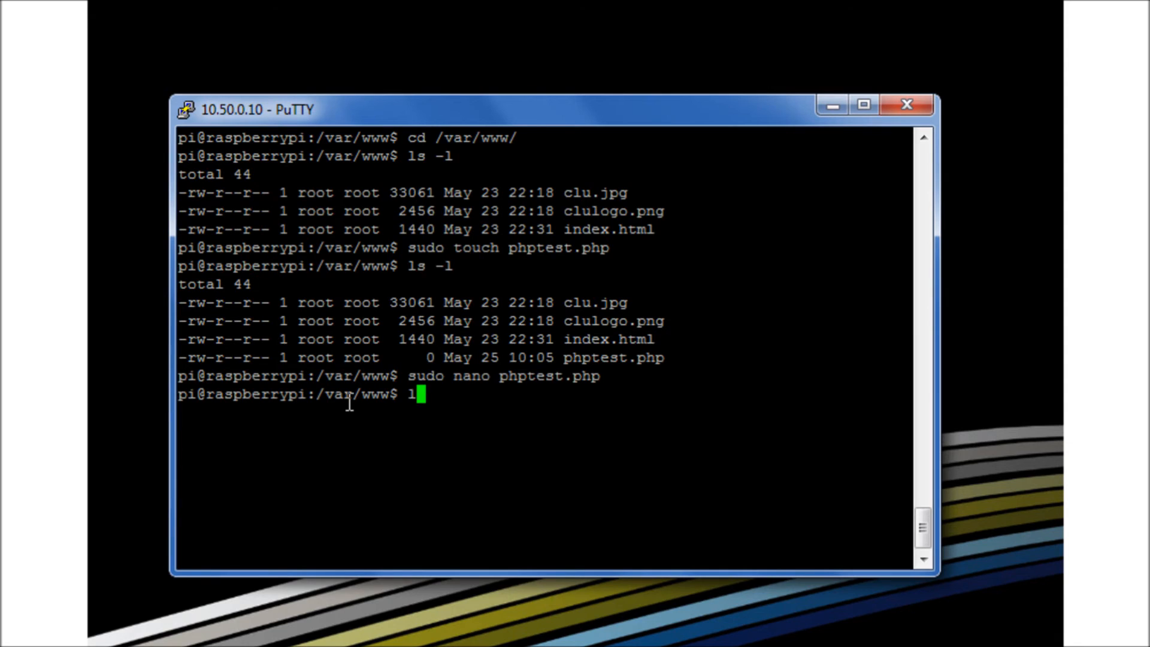
{"action": "type", "text": "ls -l"}
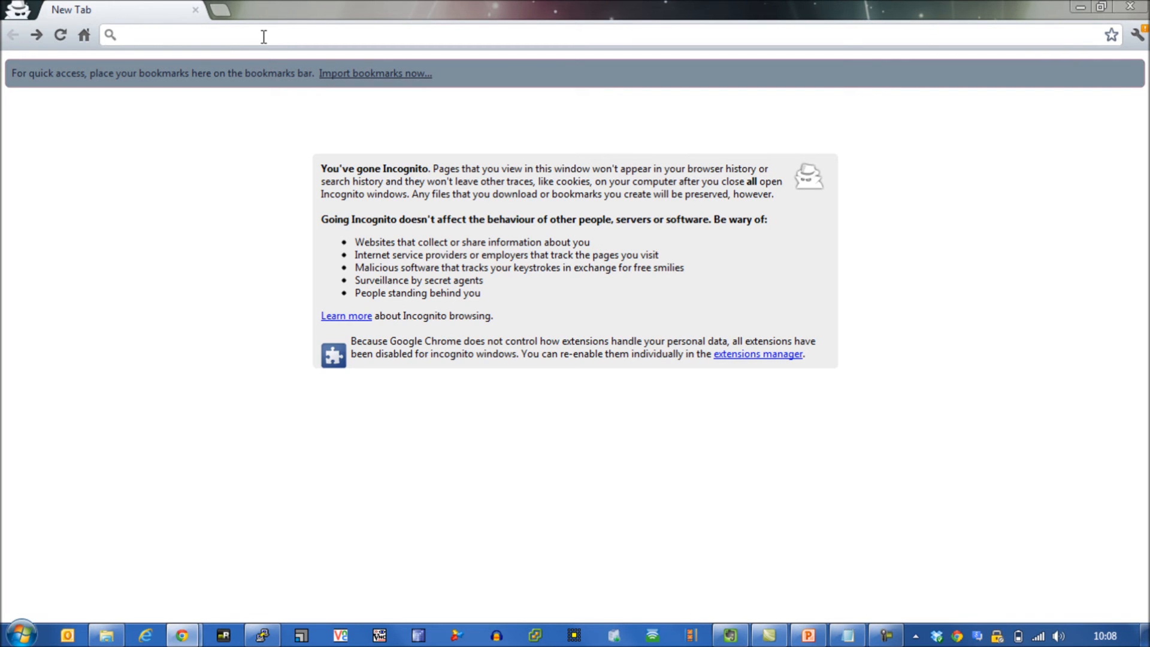
Load the Pi's Clu homepage at 10.50.0.10 in Chrome and select the address for editing.
{"action": "type", "text": "10.50.0.1"}
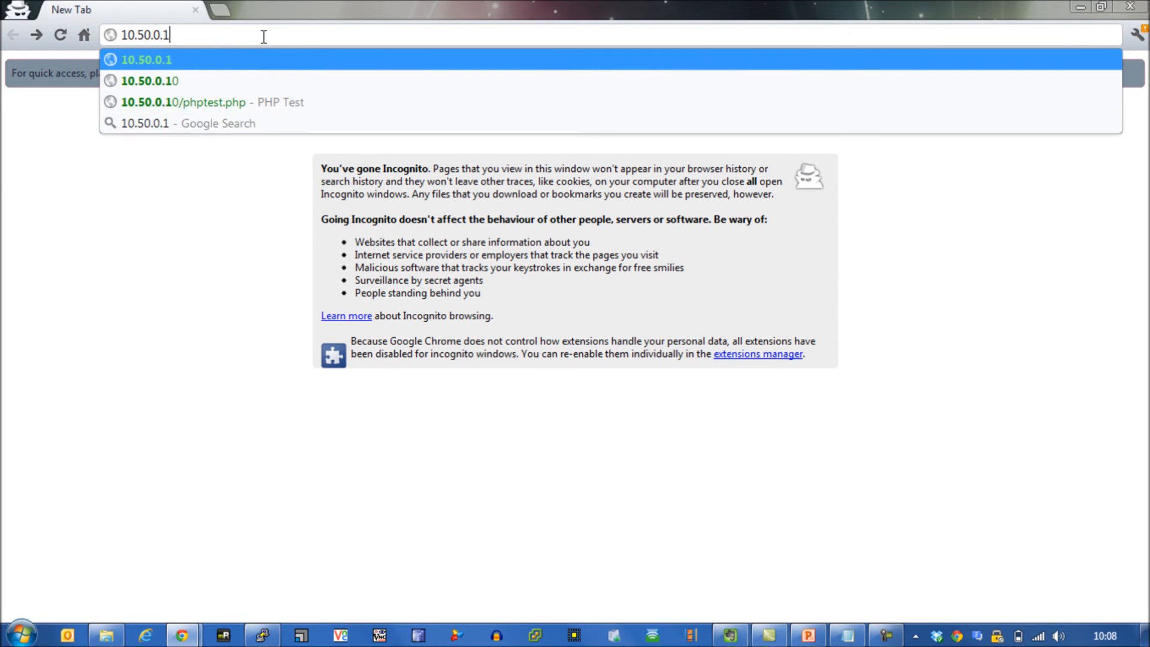
{"action": "left_click", "coordinate": [150, 81]}
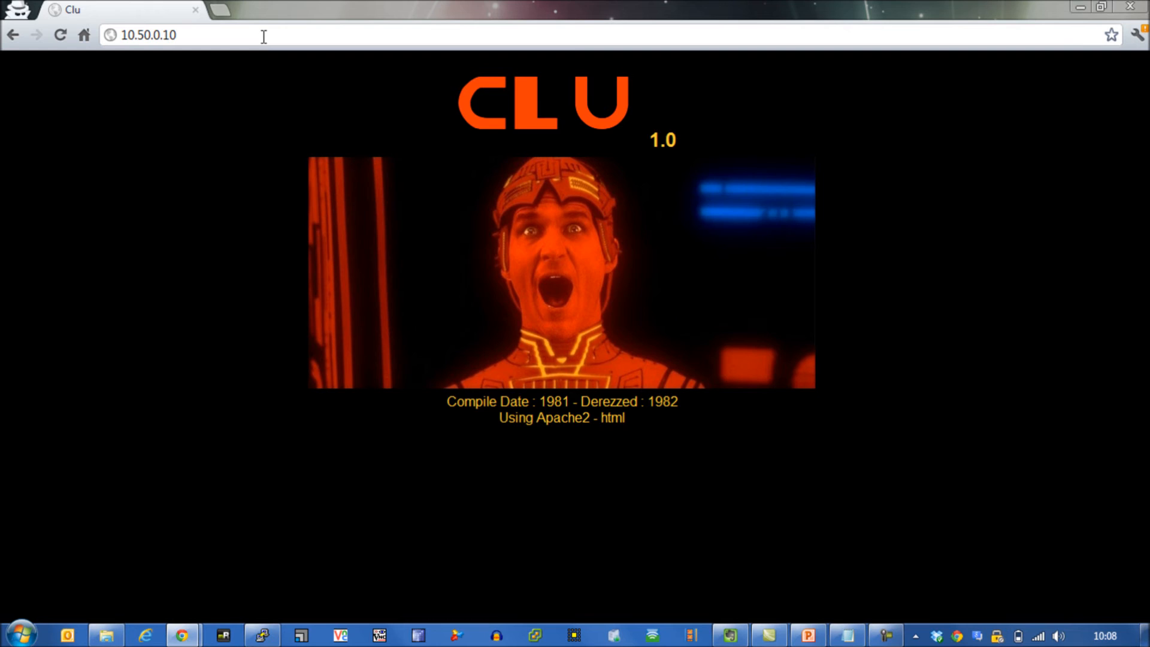
{"action": "left_click", "coordinate": [147, 35]}
{"action": "type", "text": "/"}
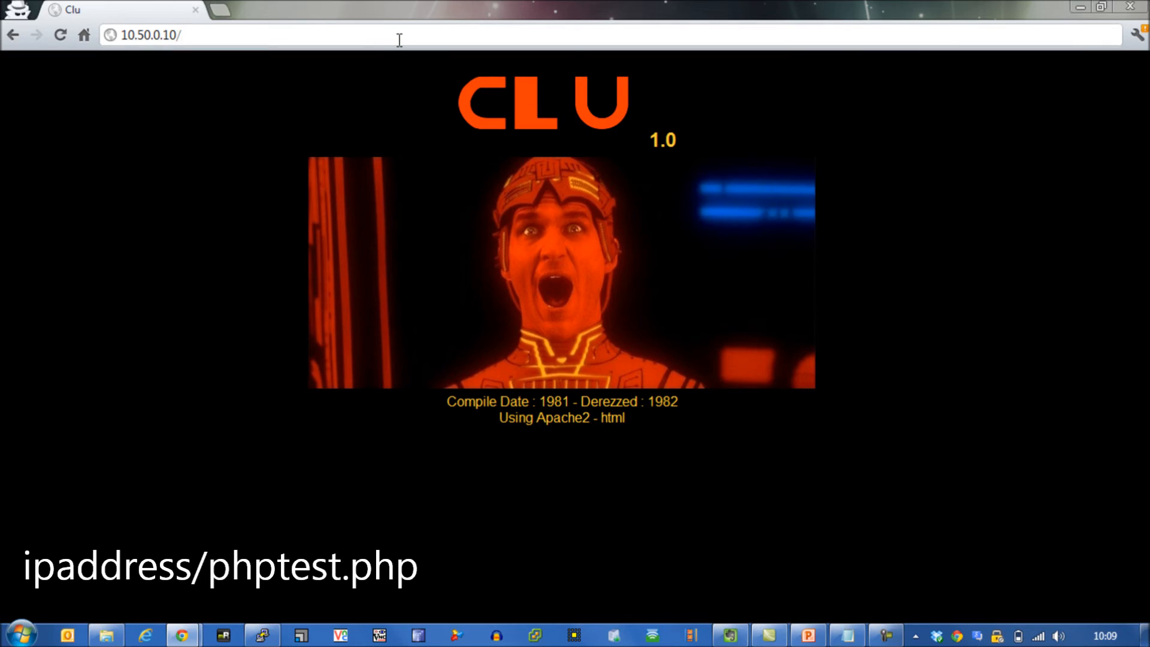
Load 10.50.0.10/phptest.php and scroll through the phpinfo page's Apache and module tables.
{"action": "type", "text": "phptest"}
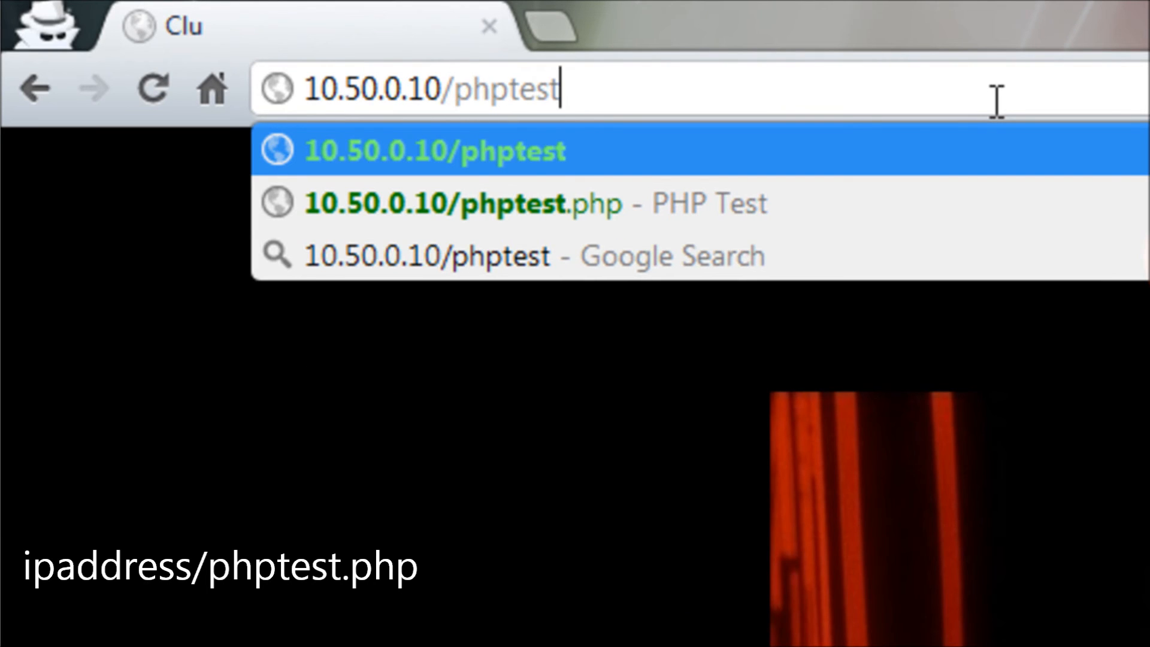
{"action": "left_click", "coordinate": [463, 204]}
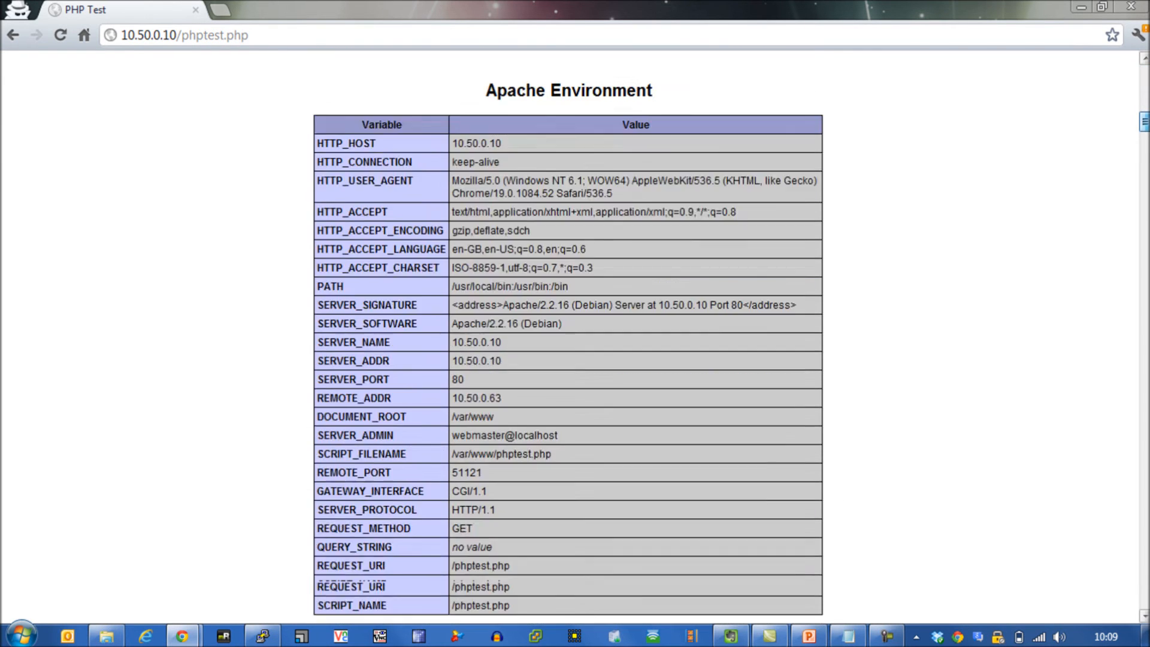
{"action": "scroll", "scroll_direction": "down", "scroll_amount": 3}
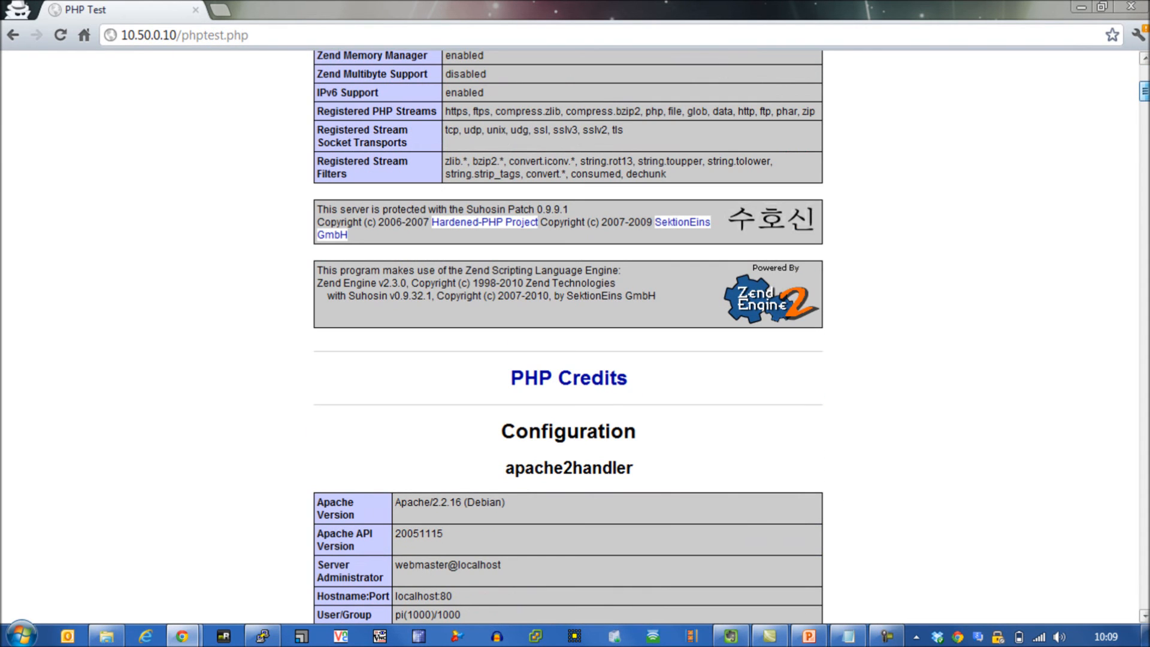
{"action": "scroll", "scroll_direction": "down", "scroll_amount": 3}
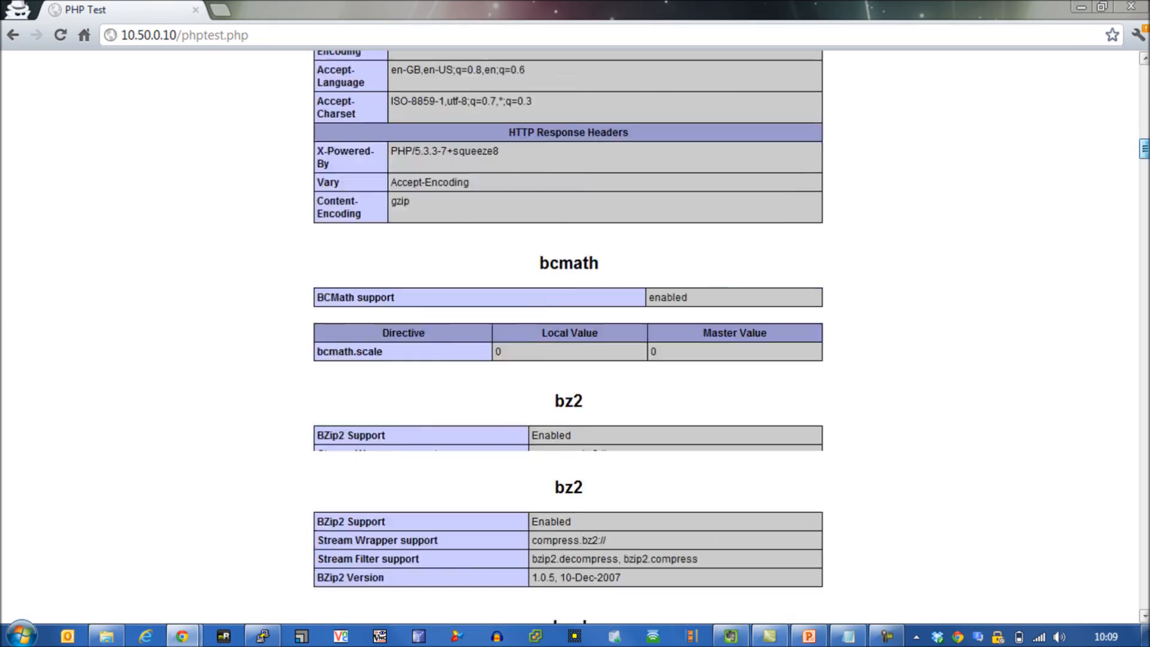
{"action": "scroll", "scroll_direction": "down", "scroll_amount": 3}
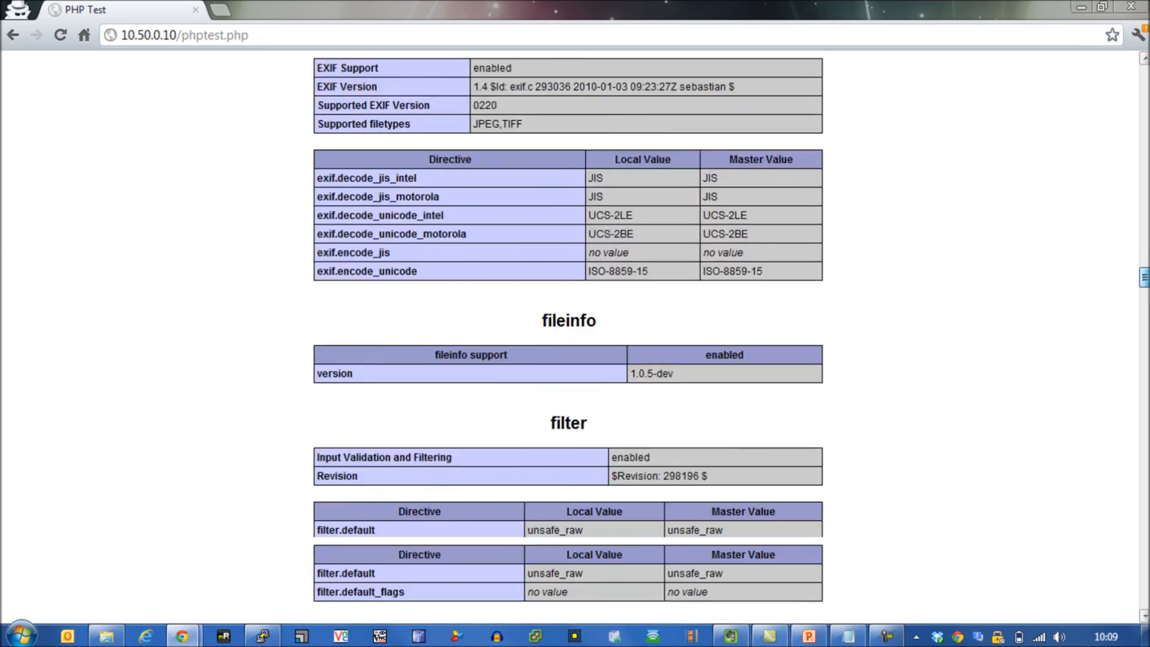
{"action": "scroll", "scroll_direction": "down", "scroll_amount": 3}
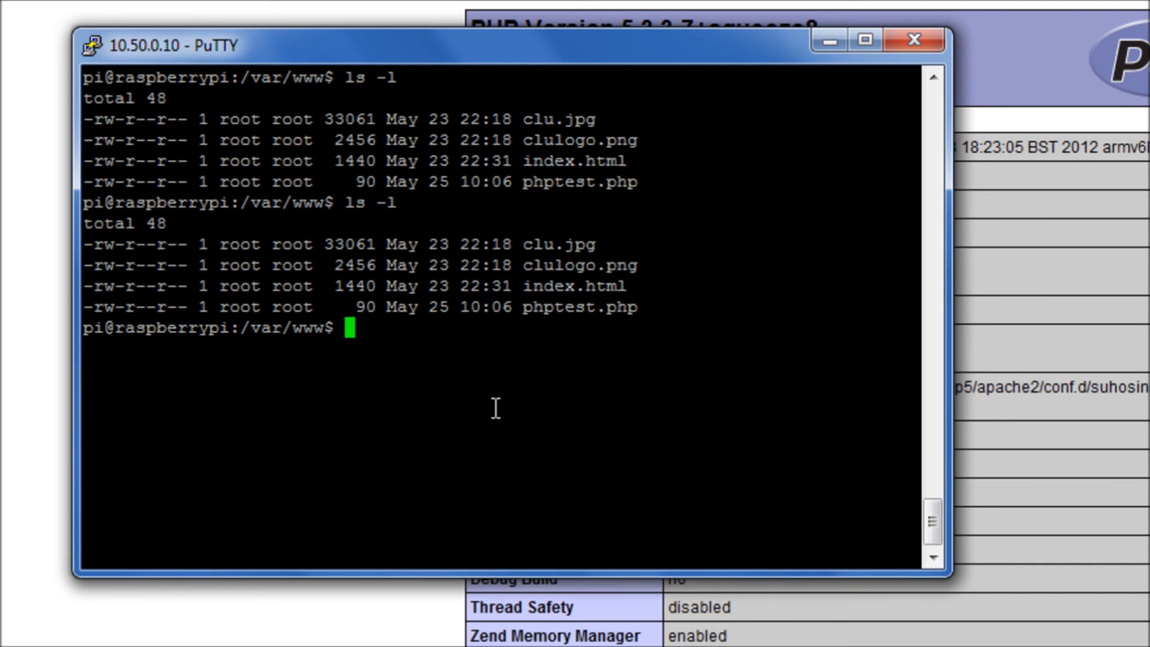
{"action": "mouse_move", "coordinate": [118, 309]}
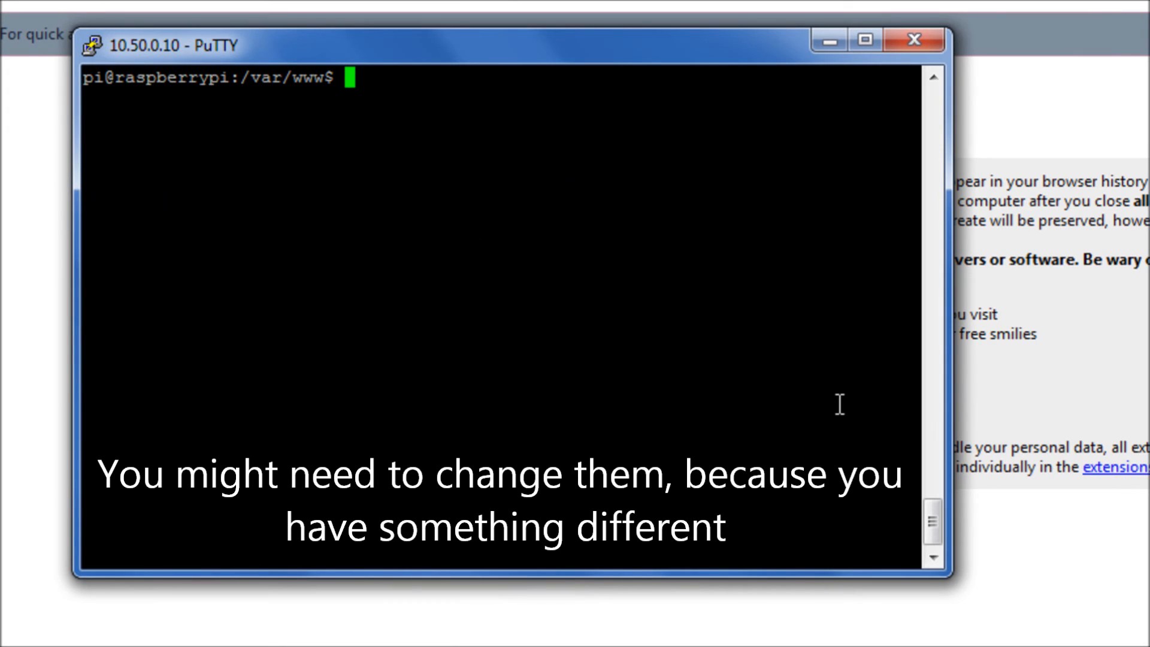
Run sudo chmod 644 phptest.php and list the files to check its permissions.
{"action": "type", "text": "sud"}
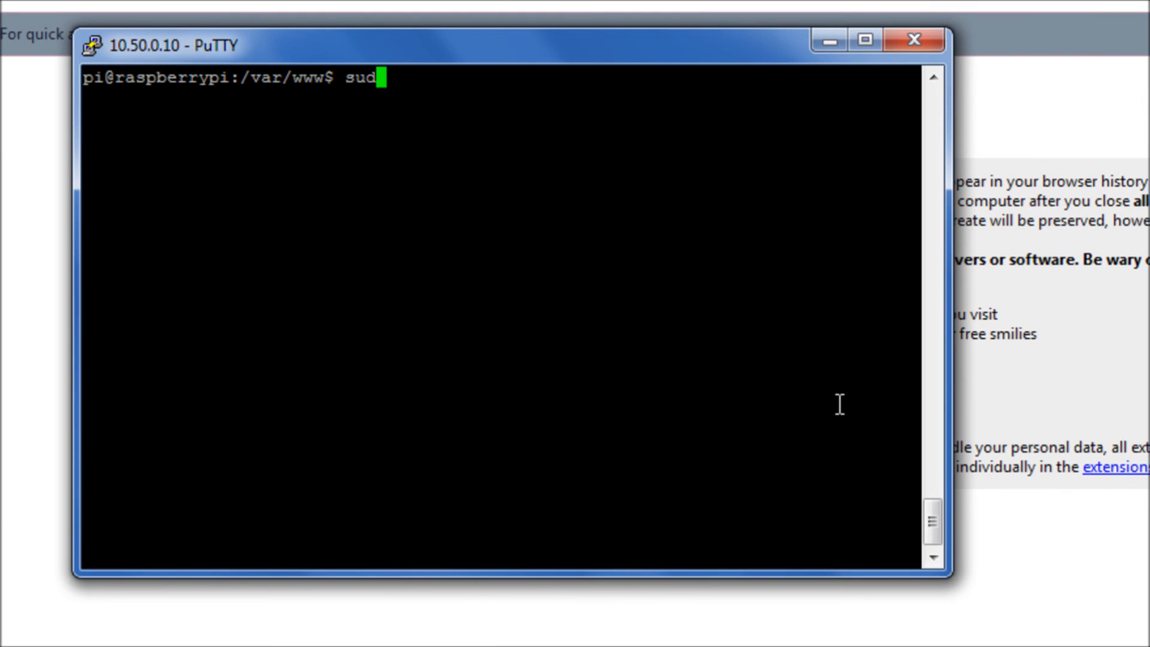
{"action": "type", "text": "o chmo"}
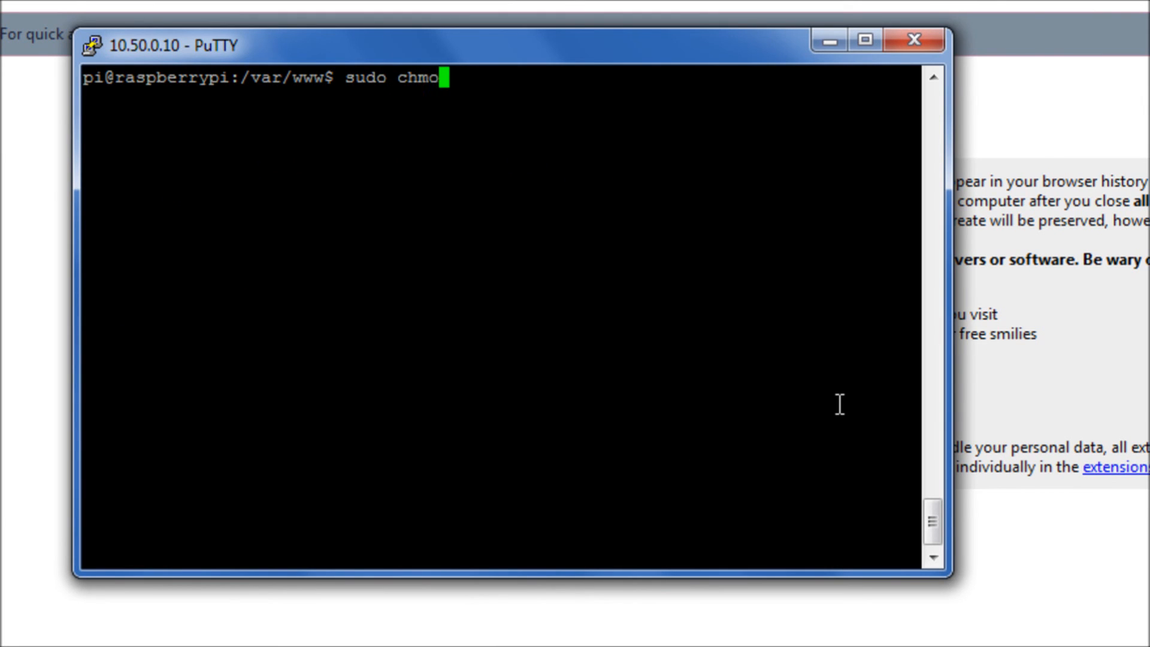
{"action": "type", "text": "d"}
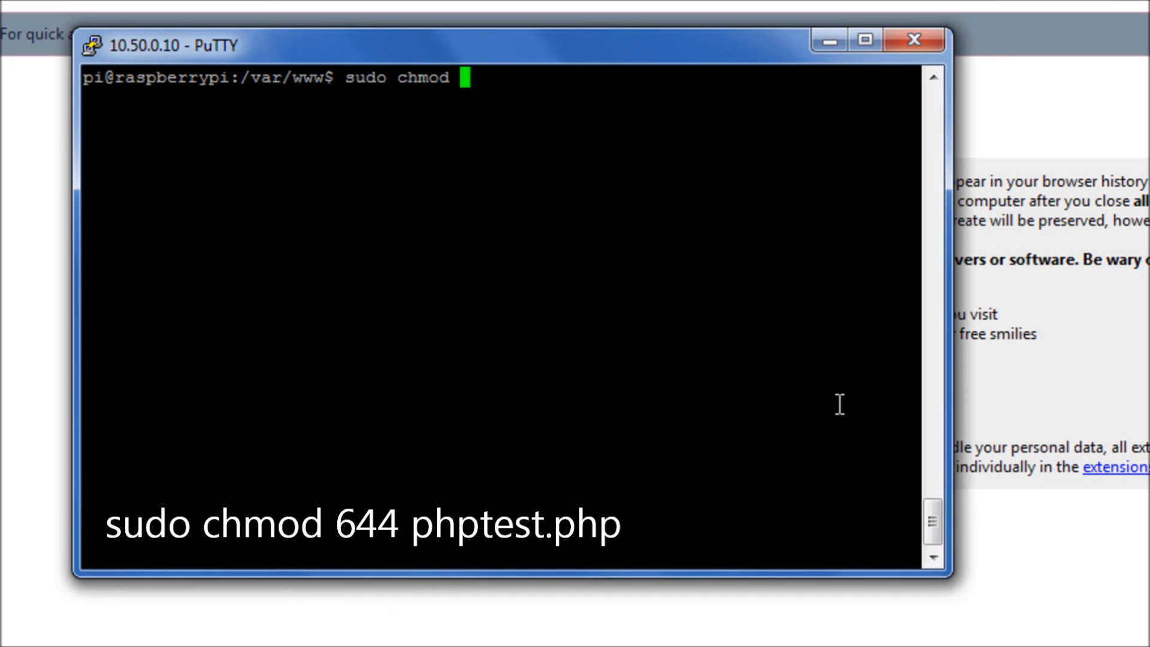
{"action": "type", "text": "644"}
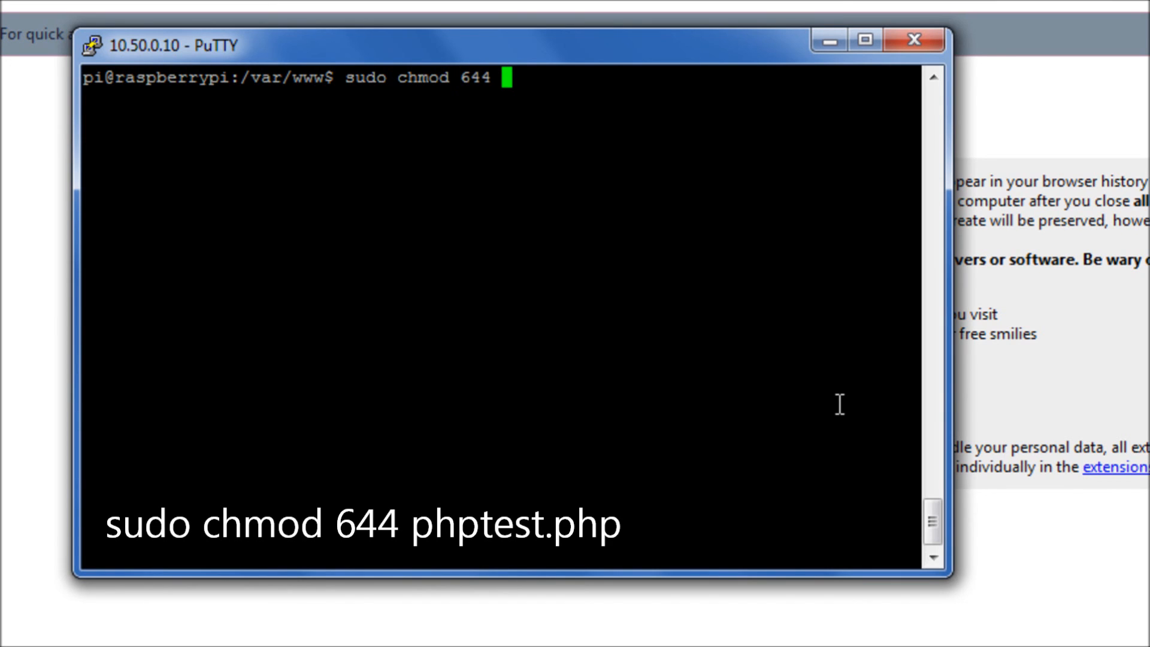
{"action": "type", "text": "phptest.php"}
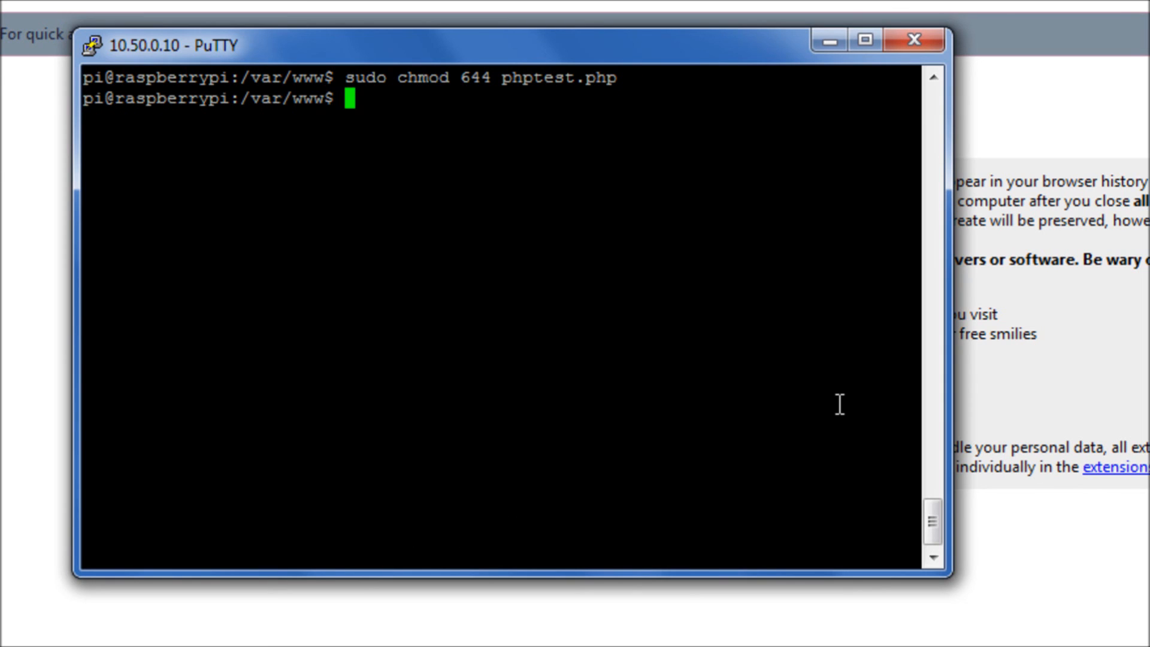
{"action": "type", "text": "ls -l"}
{"action": "type", "text": "sudo chmod 777 phptest.php"}
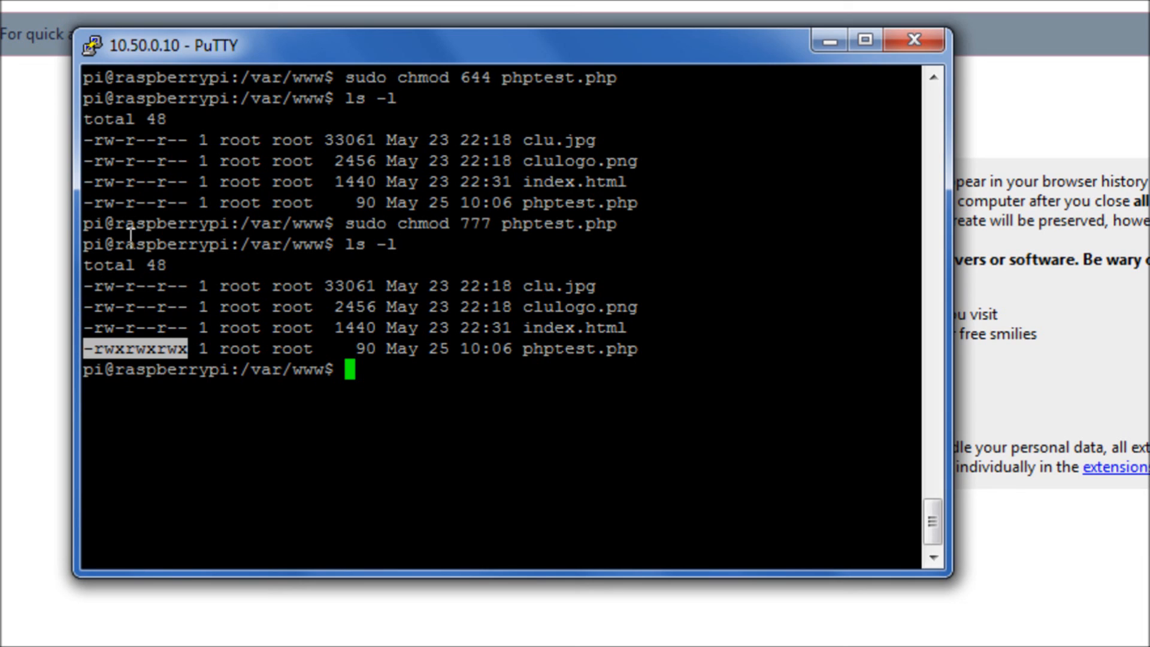
{"action": "mouse_move", "coordinate": [96, 343]}
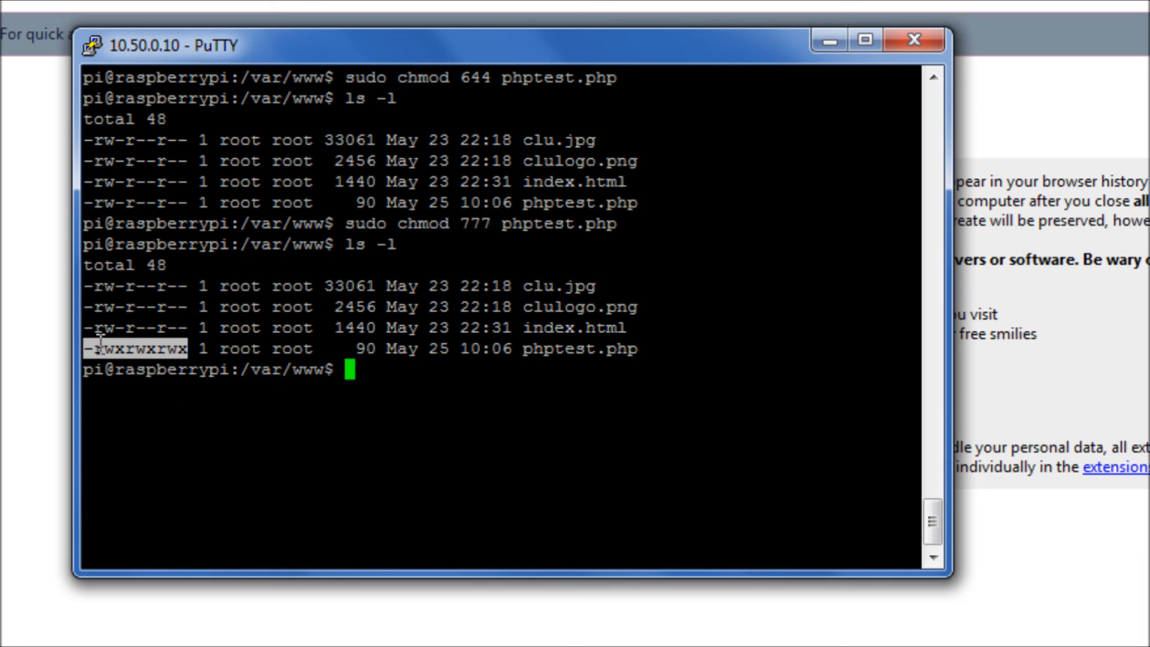
{"action": "mouse_move", "coordinate": [165, 356]}
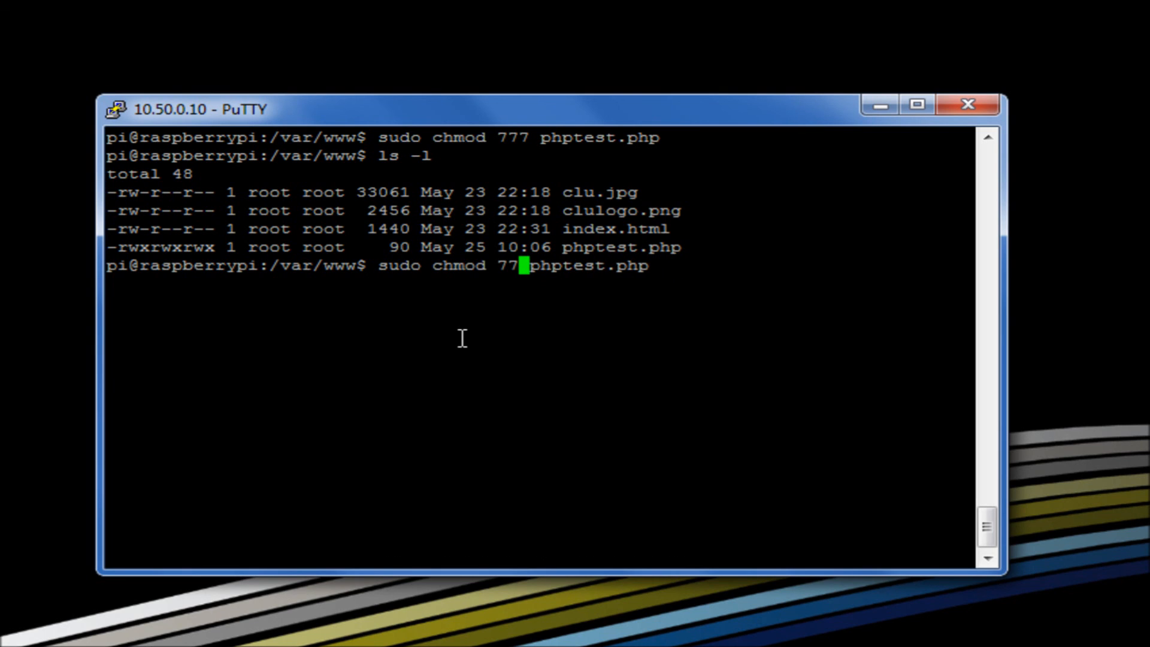
Rerun chmod with 644 to restore phptest.php to -rw-r--r-- and verify with ls -l.
{"action": "type", "text": "644"}
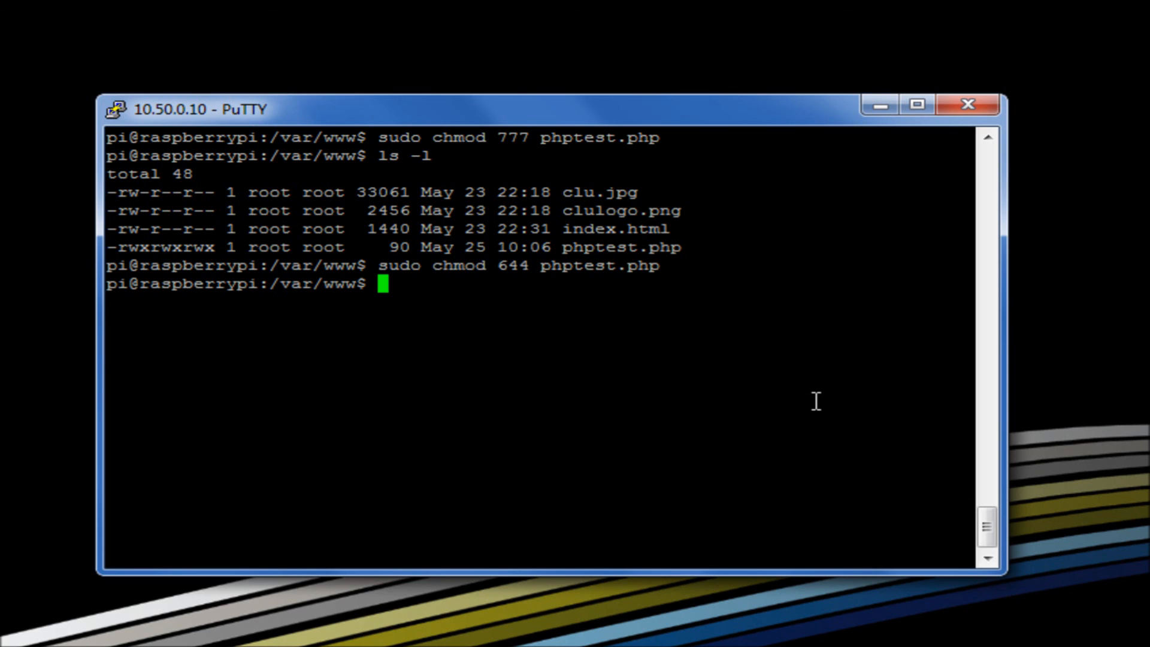
{"action": "type", "text": "ls -l"}
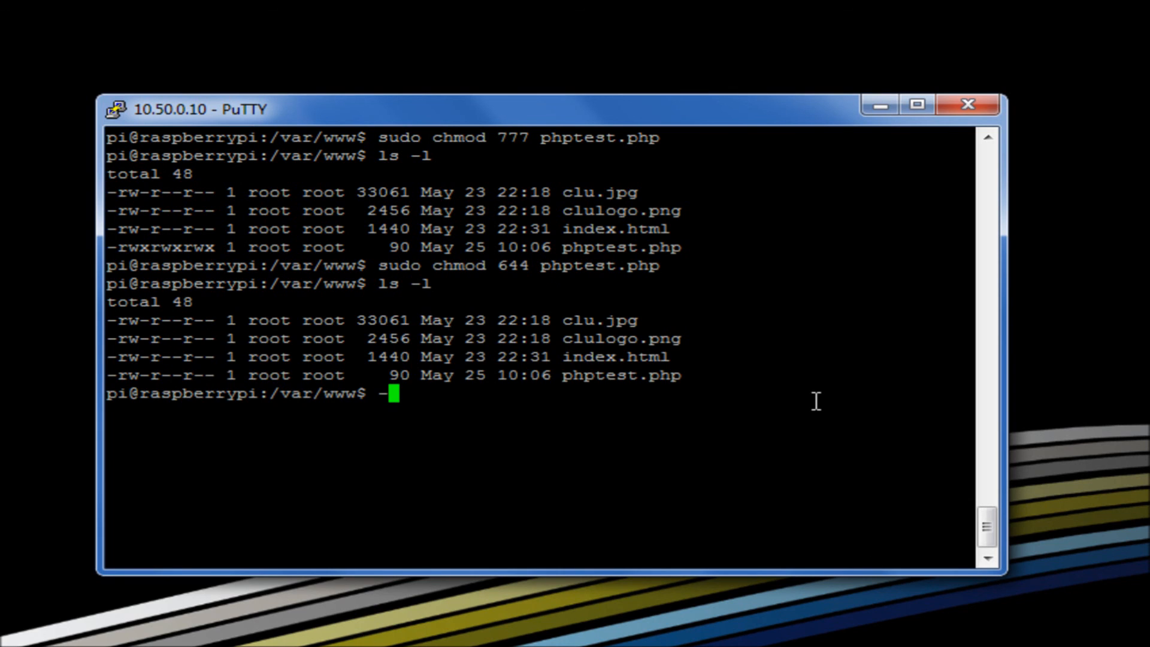
{"action": "mouse_move", "coordinate": [184, 326]}
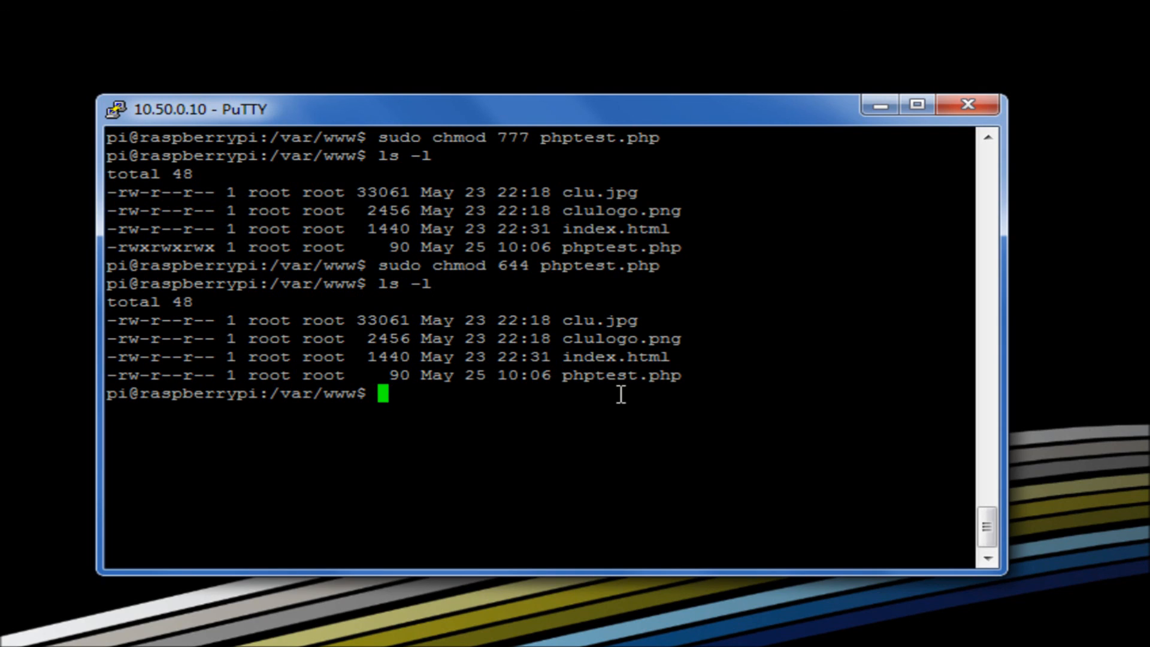
{"action": "mouse_move", "coordinate": [733, 493]}
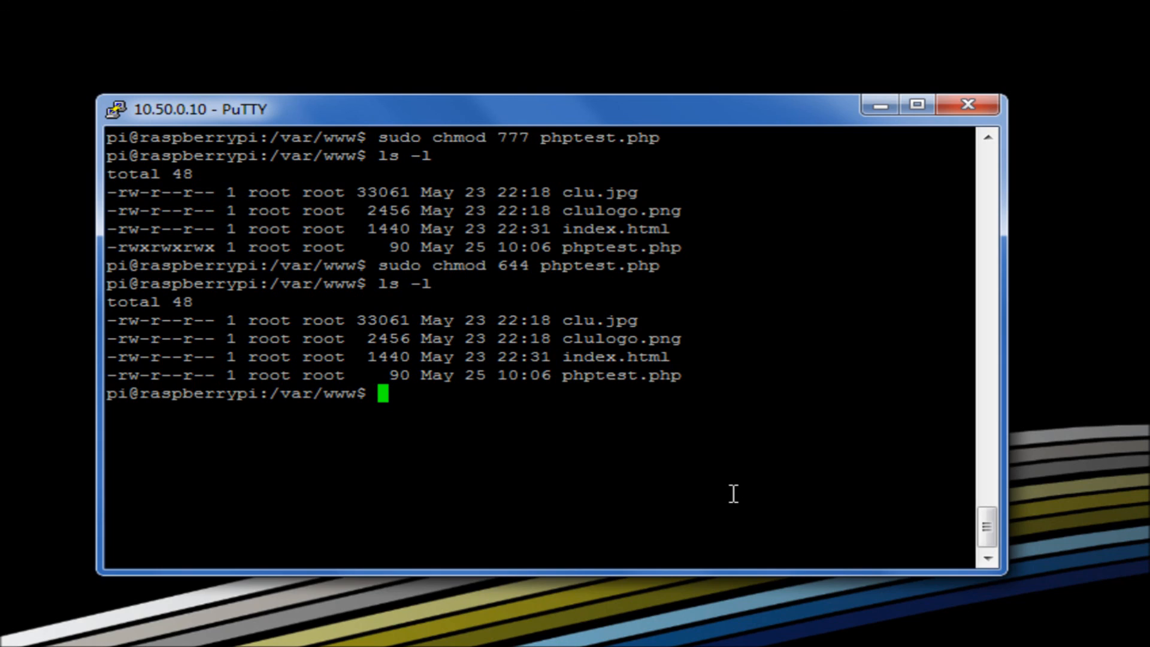